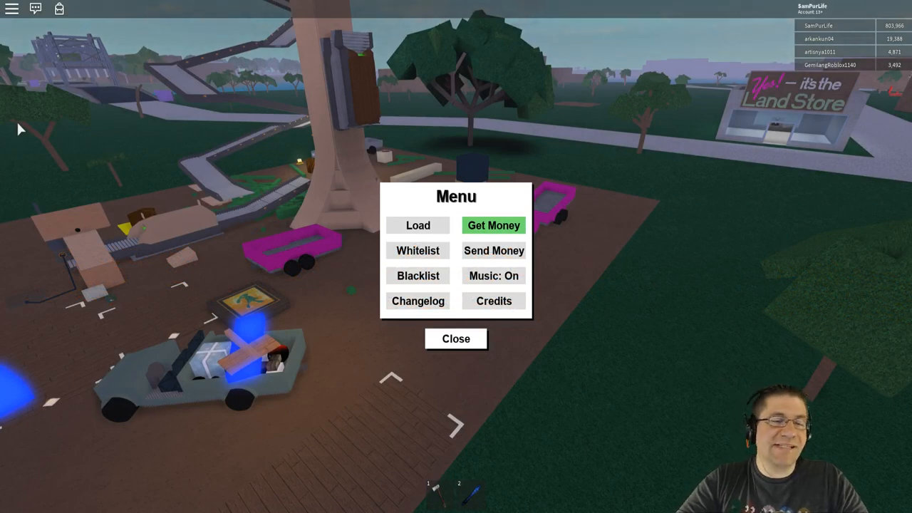
# Step: Bring up the game menu showing Load, Get Money, Whitelist and Credits
pyautogui.click(456, 339)
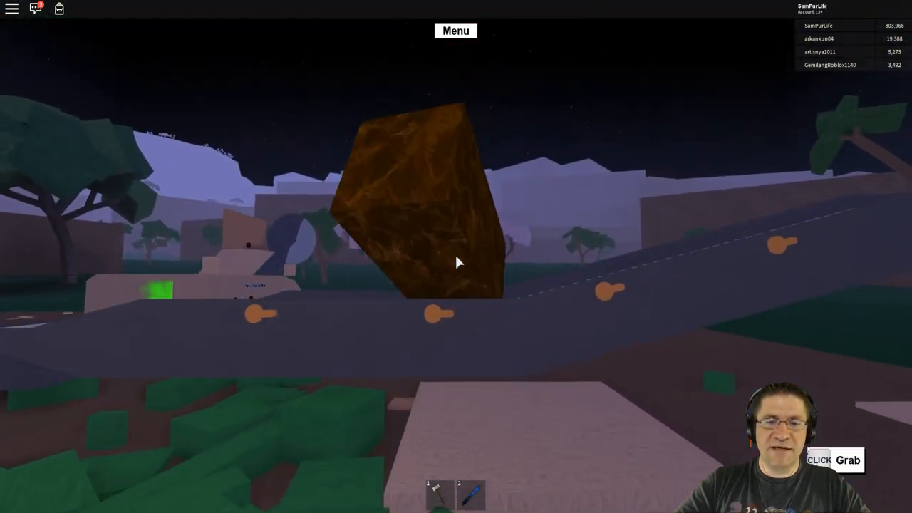
# Step: Carry the dark brown wood block across the plot to the base beside the pale boards
pyautogui.click(456, 262)
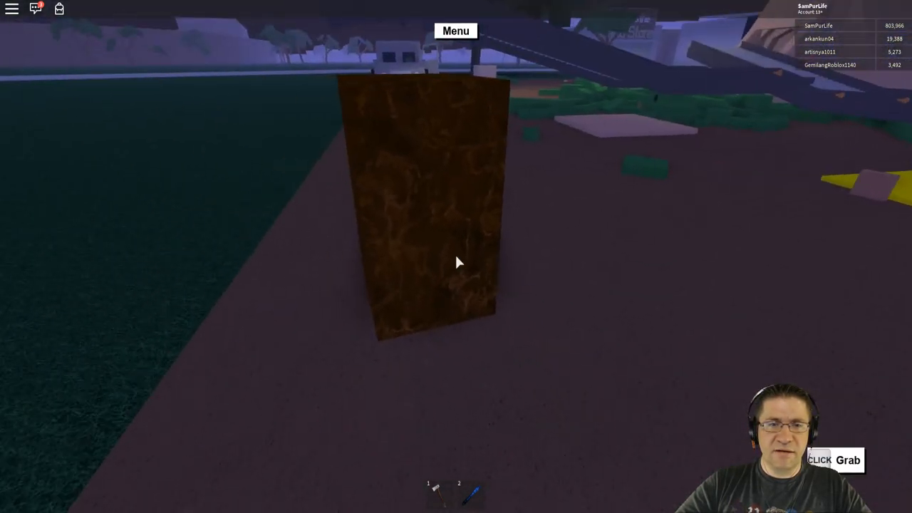
pyautogui.click(456, 262)
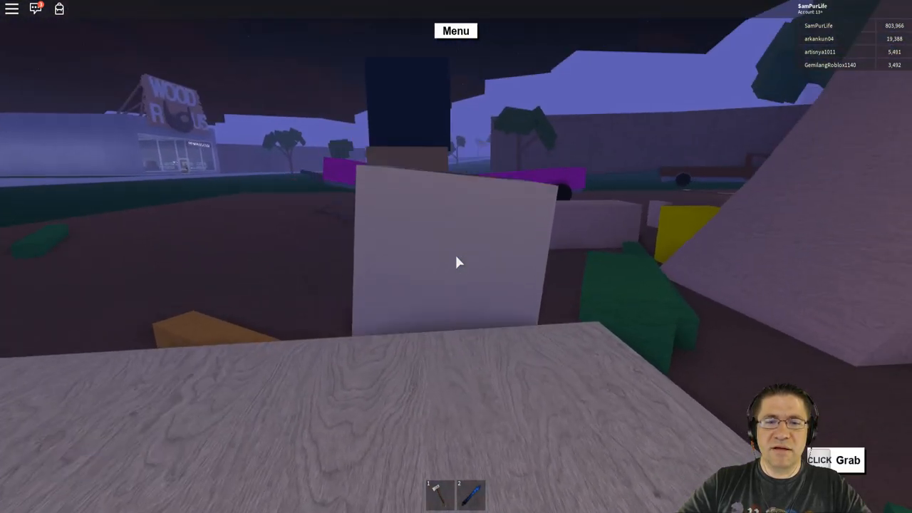
pyautogui.click(456, 262)
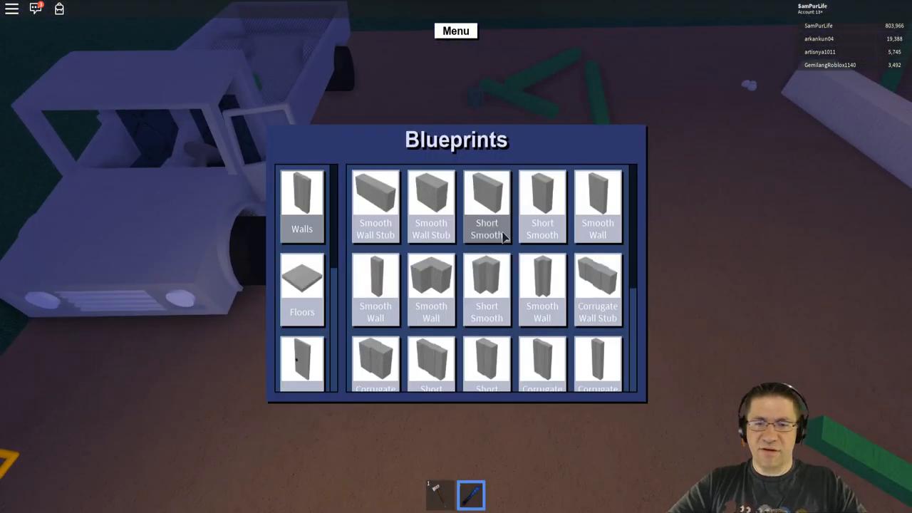
# Step: Choose a building piece from the Walls/Floors blueprints catalogue
pyautogui.click(302, 290)
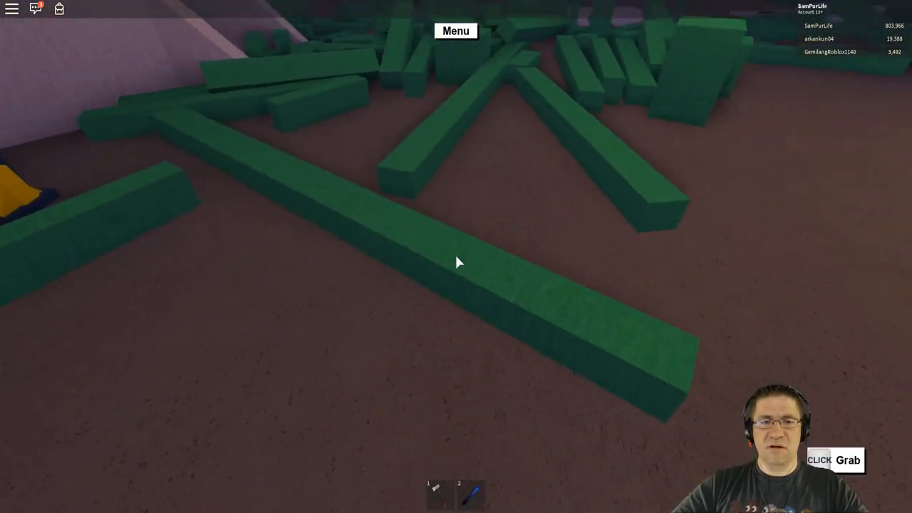
# Step: Pick up a long green zombie-wood plank and lay it on the base floor
pyautogui.click(459, 262)
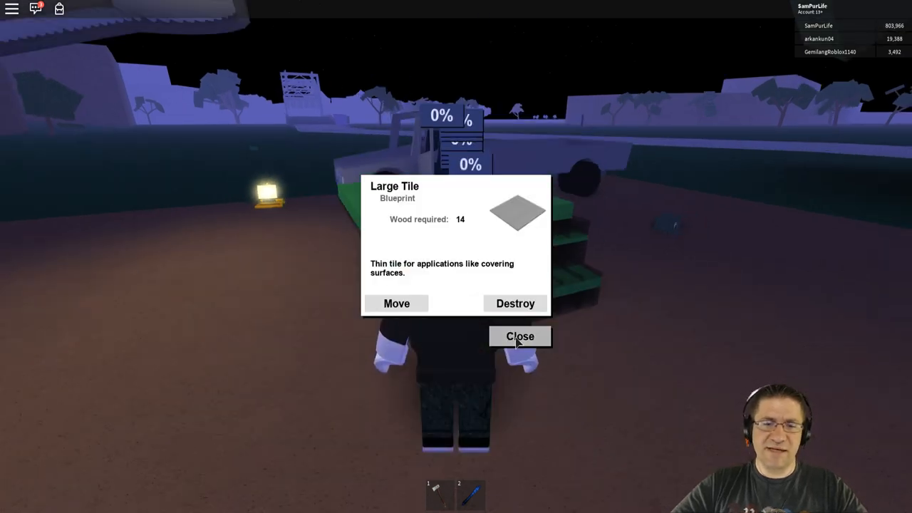
# Step: Dismiss the Large Tile details (14 wood needed) and grab a cut green wood block for it
pyautogui.click(519, 337)
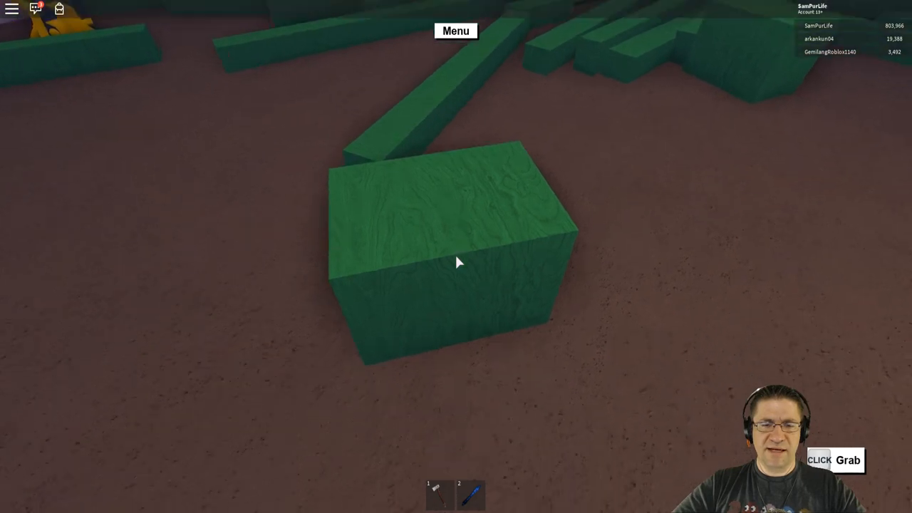
pyautogui.click(456, 263)
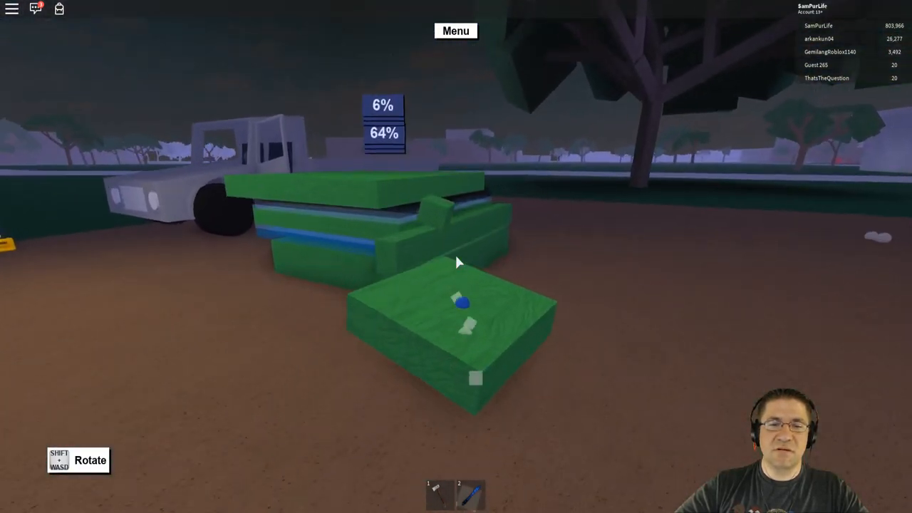
pyautogui.moveTo(456, 262)
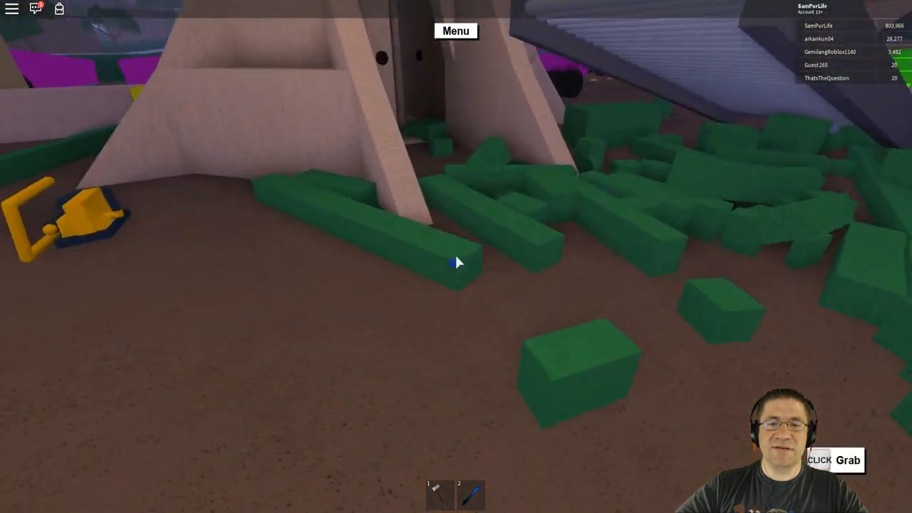
# Step: Pick up one of the sawn green planks from the pile on the dirt
pyautogui.click(456, 262)
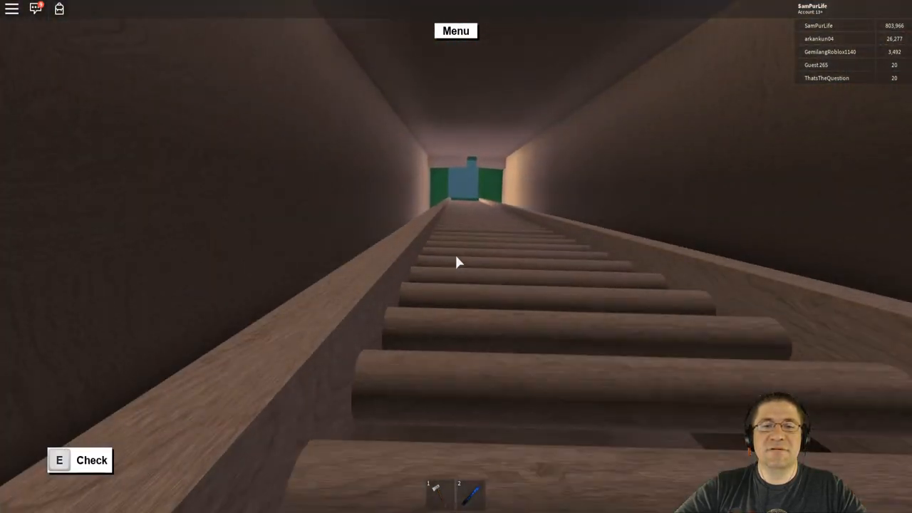
# Step: Walk forward into the wooden log-step tunnel toward the lit exit
pyautogui.press('w')
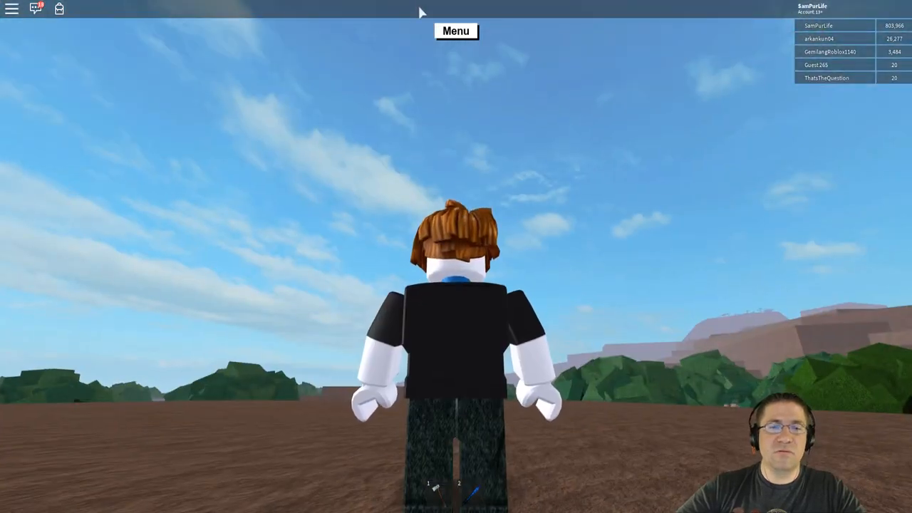
# Step: Add another player to the property blacklist, leaving three players blacklisted
pyautogui.click(456, 31)
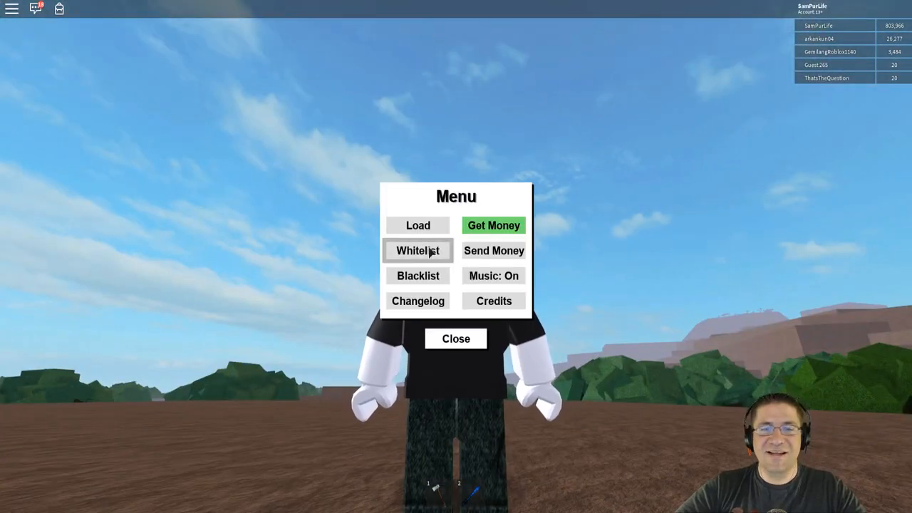
pyautogui.click(417, 276)
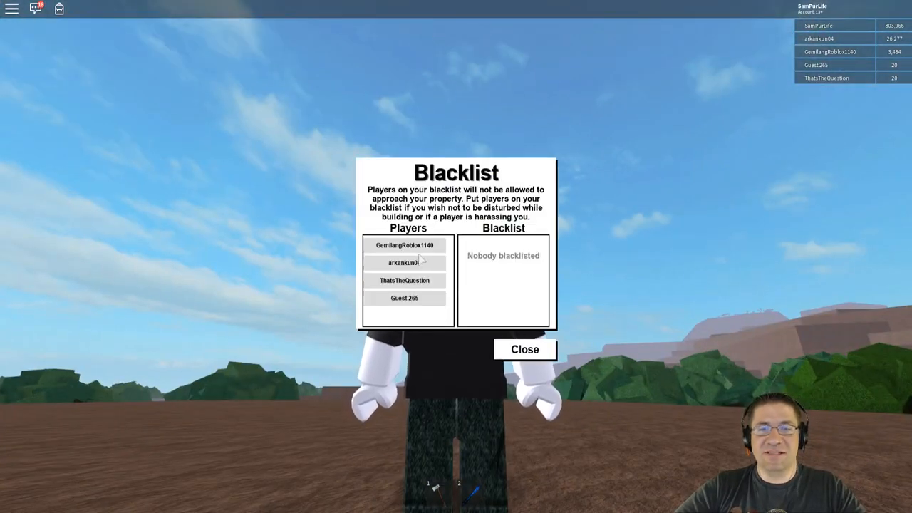
pyautogui.click(404, 245)
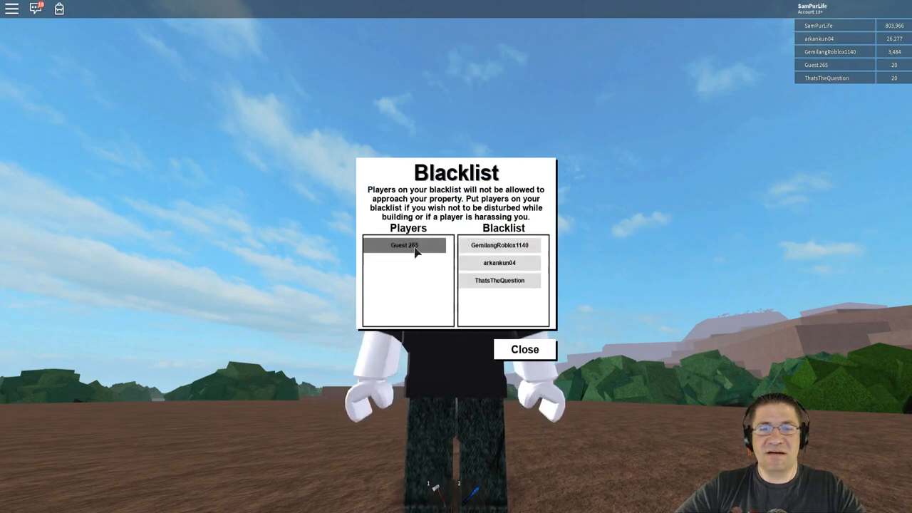
pyautogui.click(525, 349)
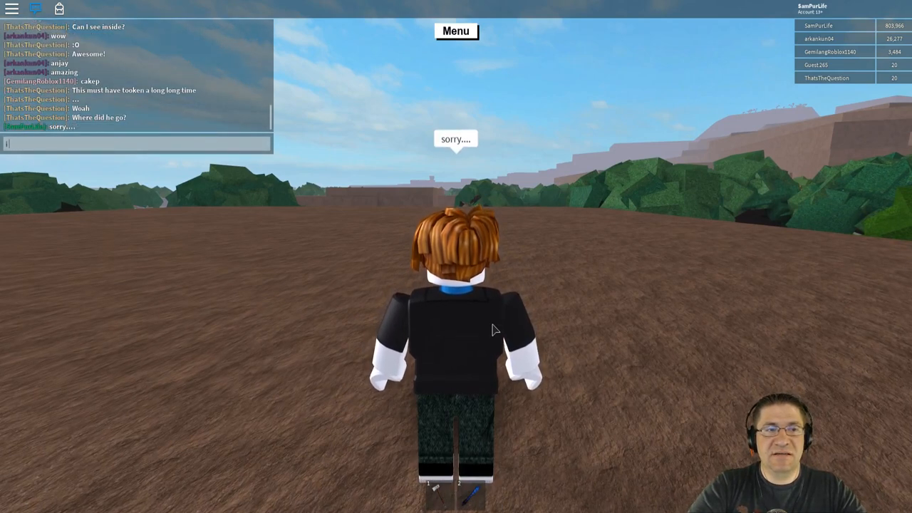
# Step: Tell chat 'i have to blacklist while im away... but i am friendly'
pyautogui.press('Return')
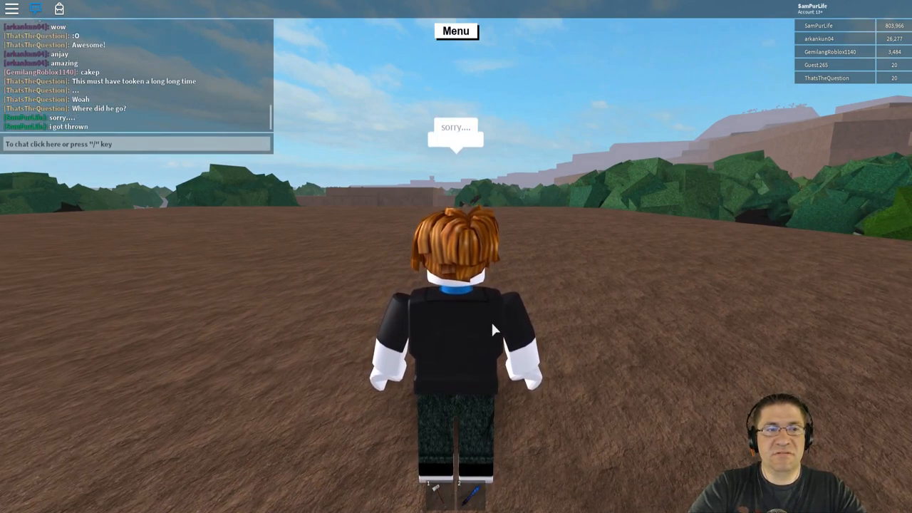
pyautogui.write('i have to black')
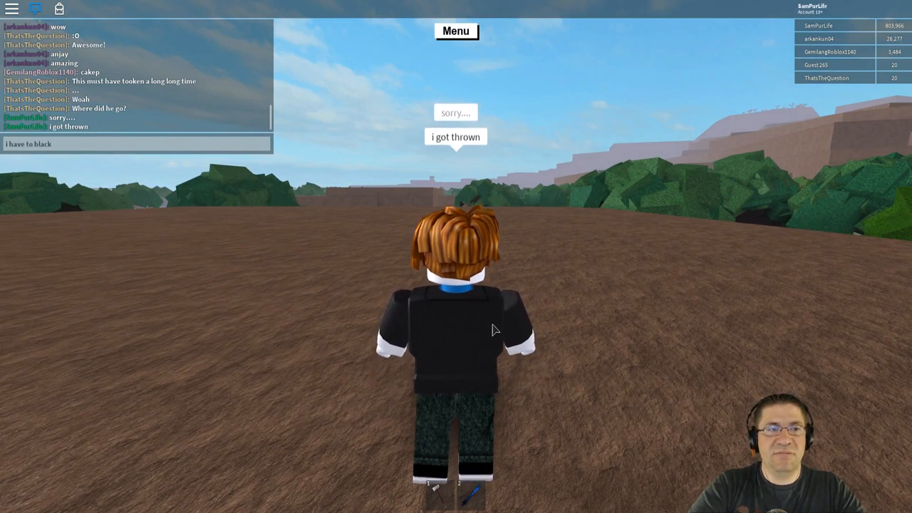
pyautogui.write('list while')
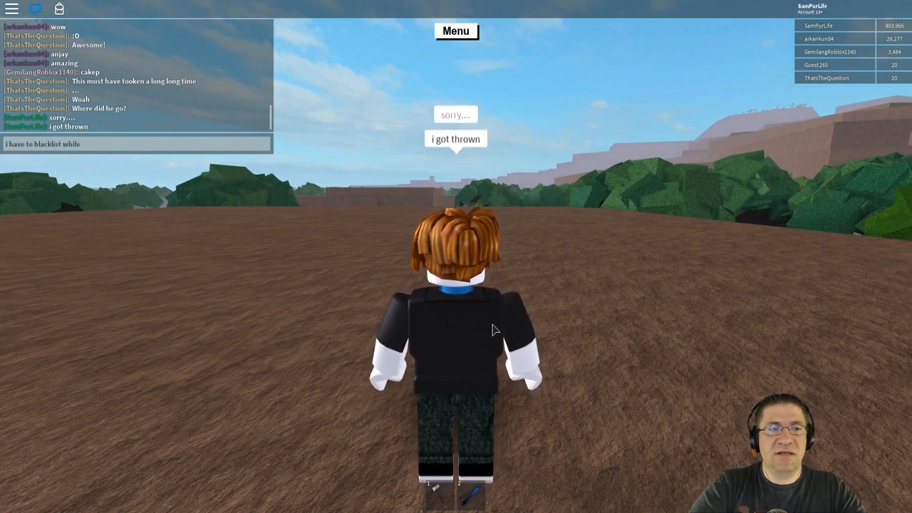
pyautogui.write('im away...')
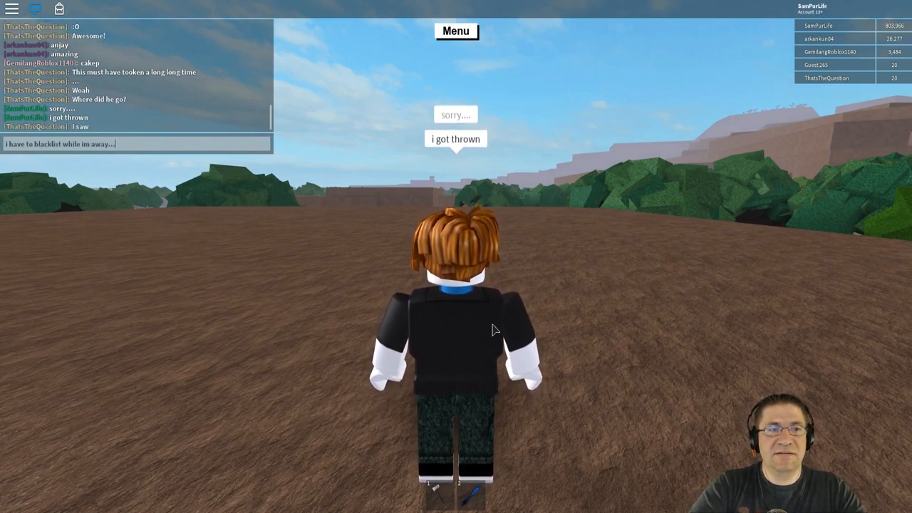
pyautogui.press('Return')
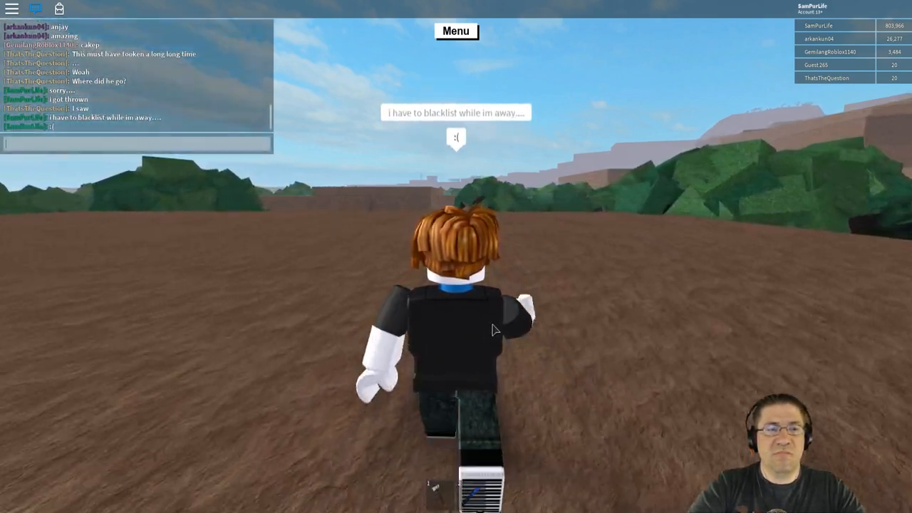
pyautogui.write('but i am fre')
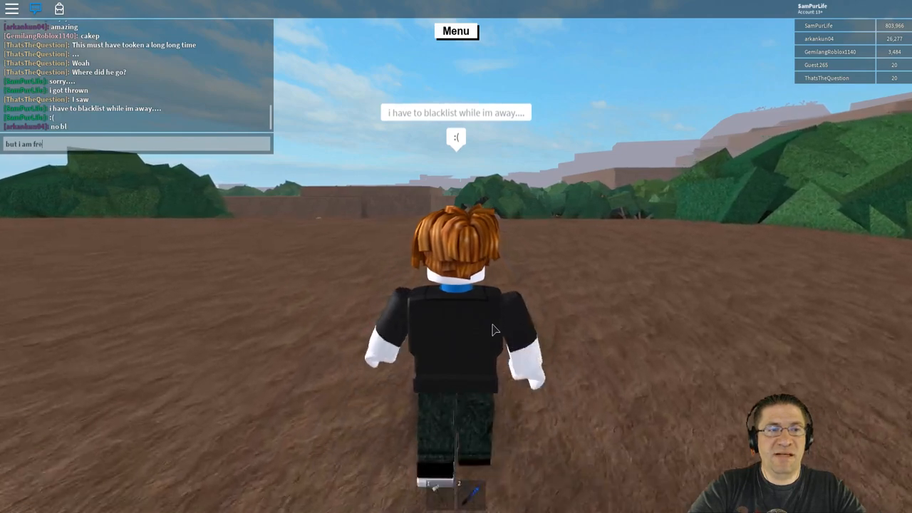
pyautogui.write('iendly')
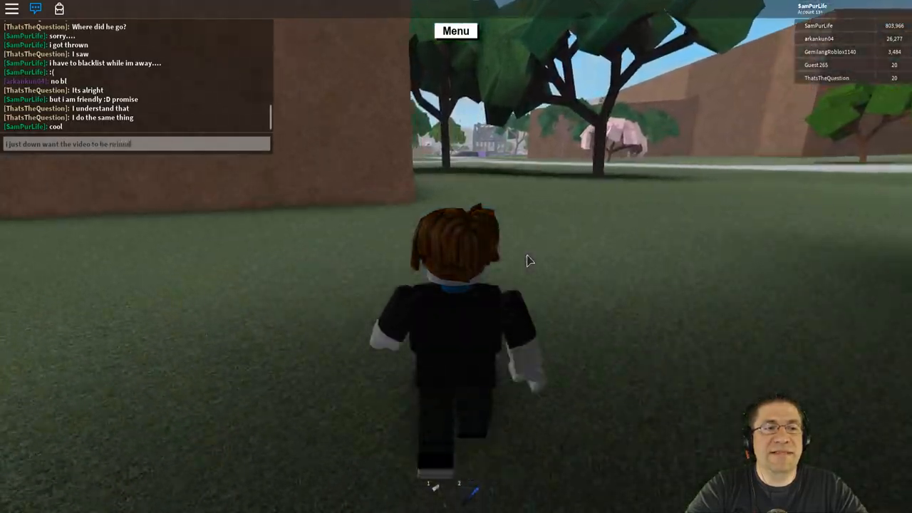
# Step: Send the chat message and walk across the bridge to the green wood pile by the Land Store
pyautogui.press('Return')
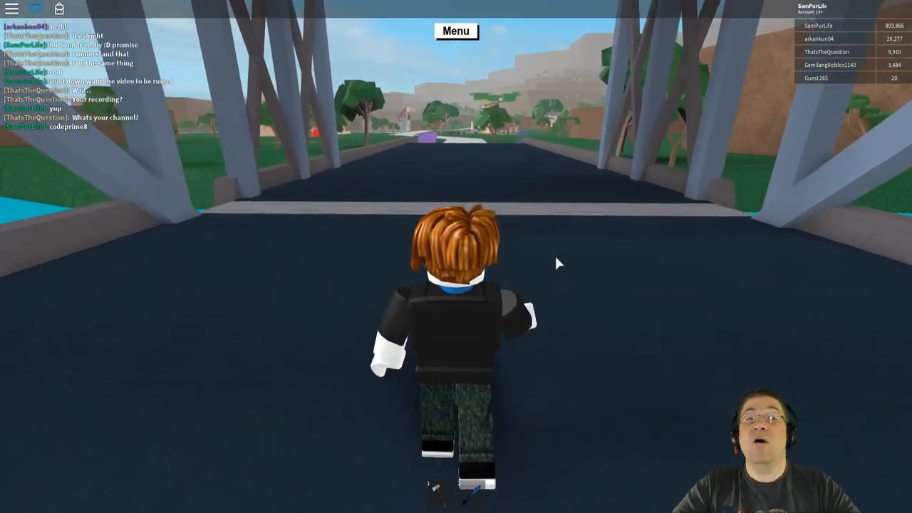
pyautogui.press('w')
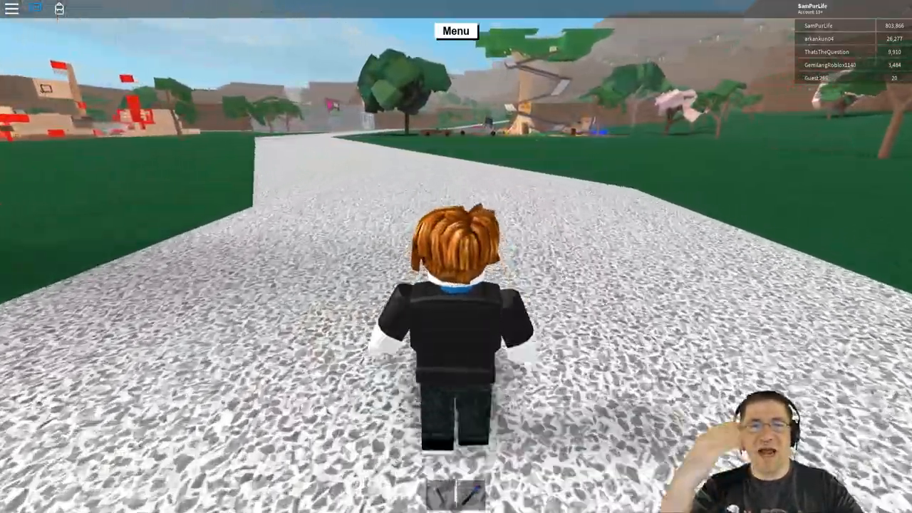
pyautogui.press('w')
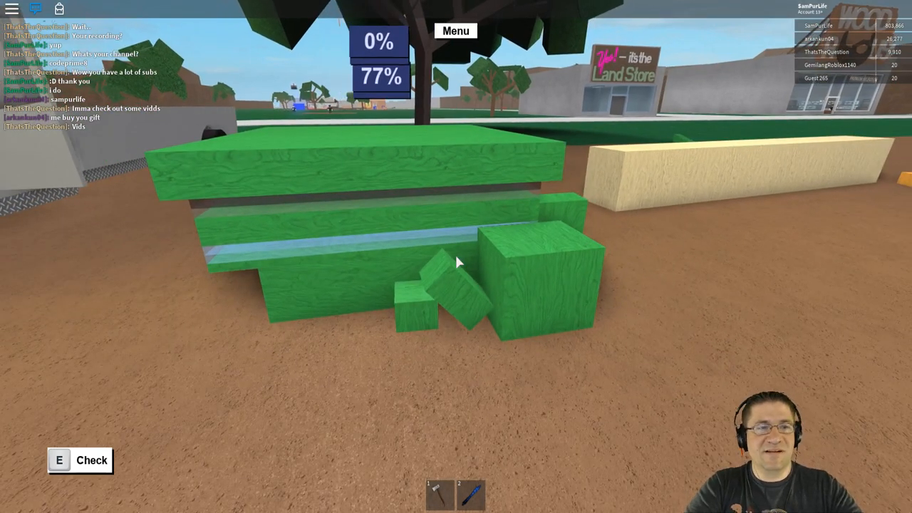
# Step: Reply in chat about not selling and that the items are all gifts from fans
pyautogui.write('you are on tomo')
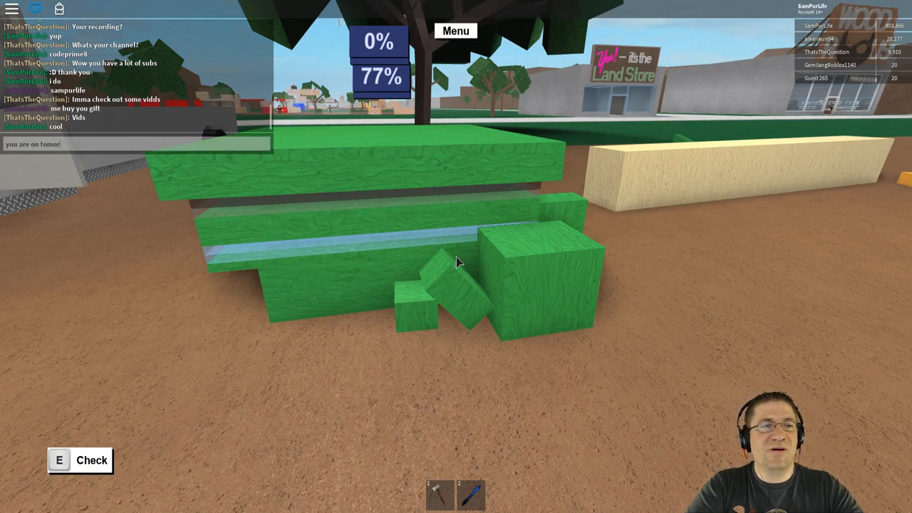
pyautogui.write('rowwws vid')
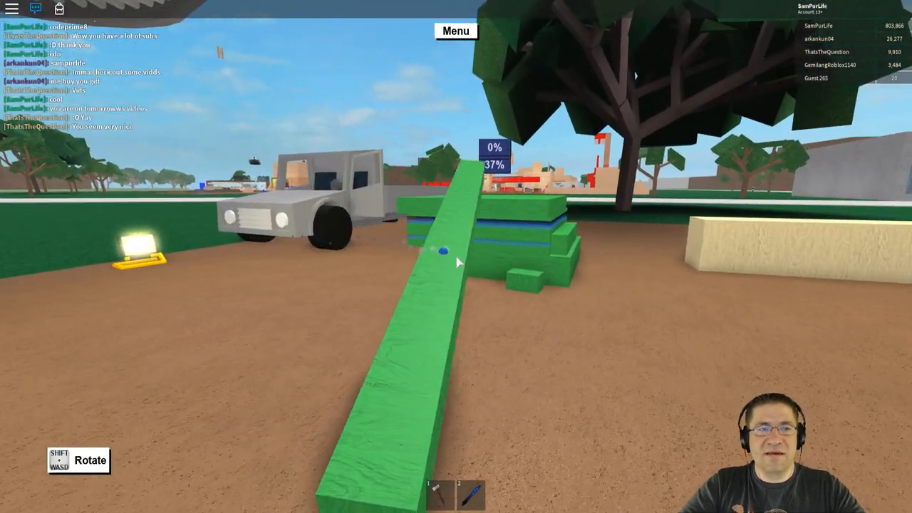
pyautogui.moveTo(456, 262)
pyautogui.write('i dont')
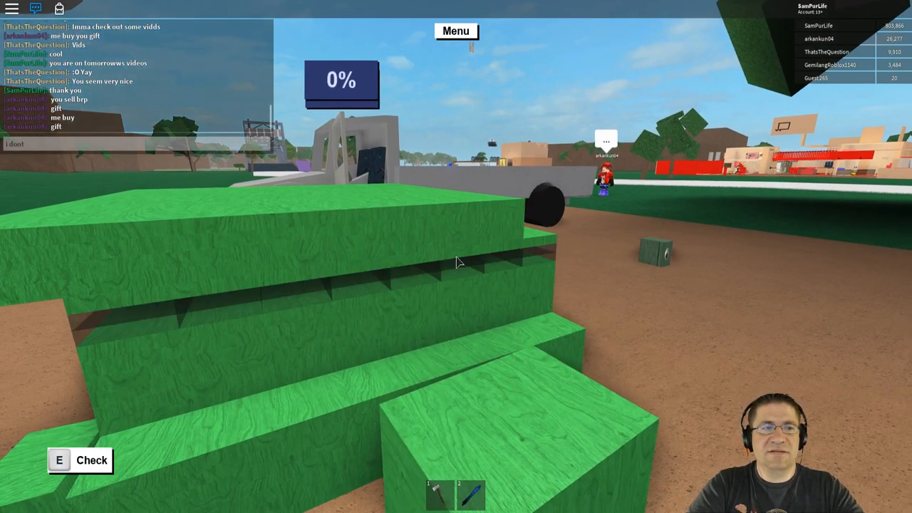
pyautogui.press('Return')
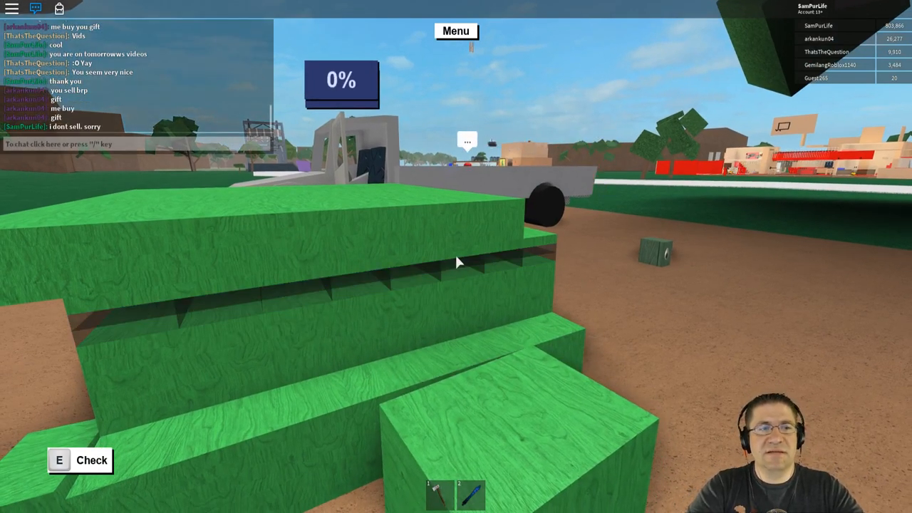
pyautogui.write('they are all g')
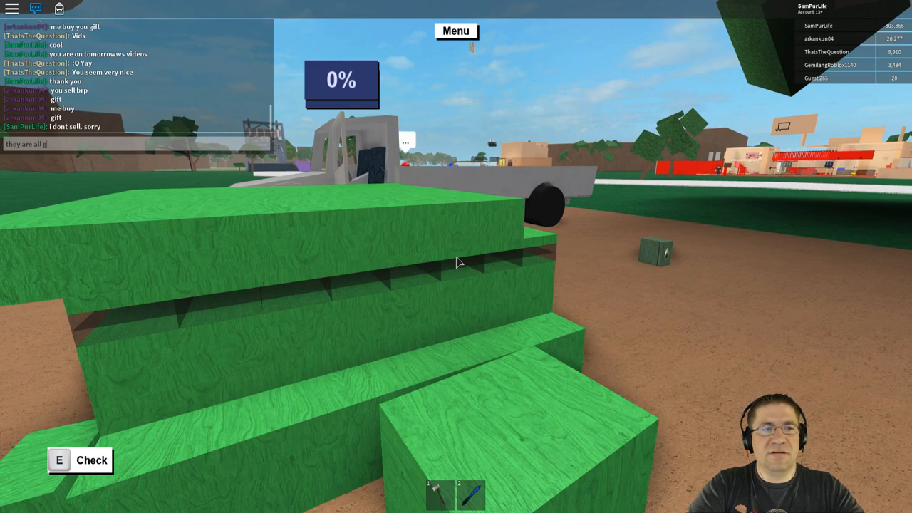
pyautogui.write('ifts from fans.')
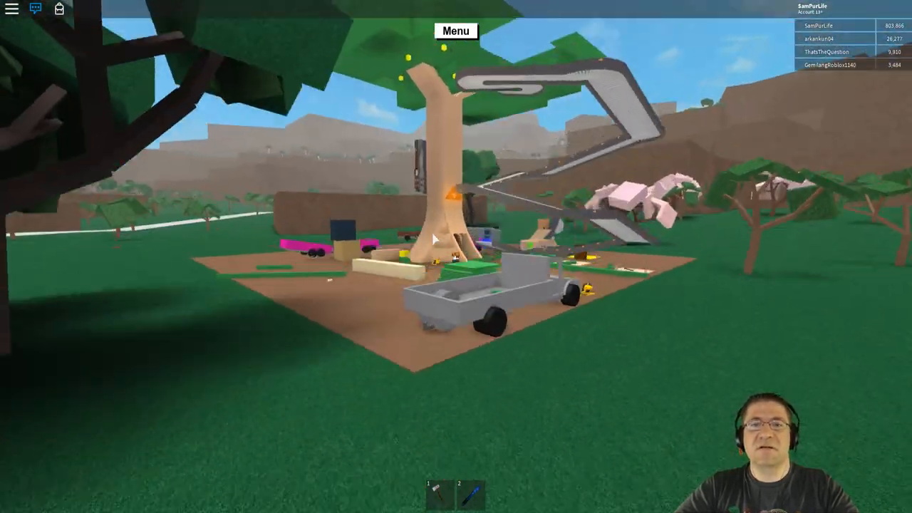
pyautogui.moveTo(456, 278)
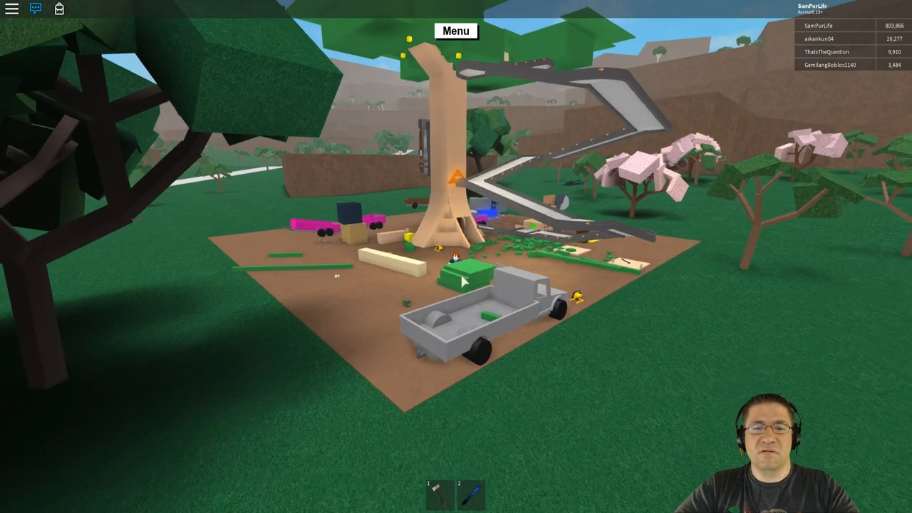
# Step: Bring up the Large Tile's structure panel, then dismiss it again
pyautogui.click(463, 277)
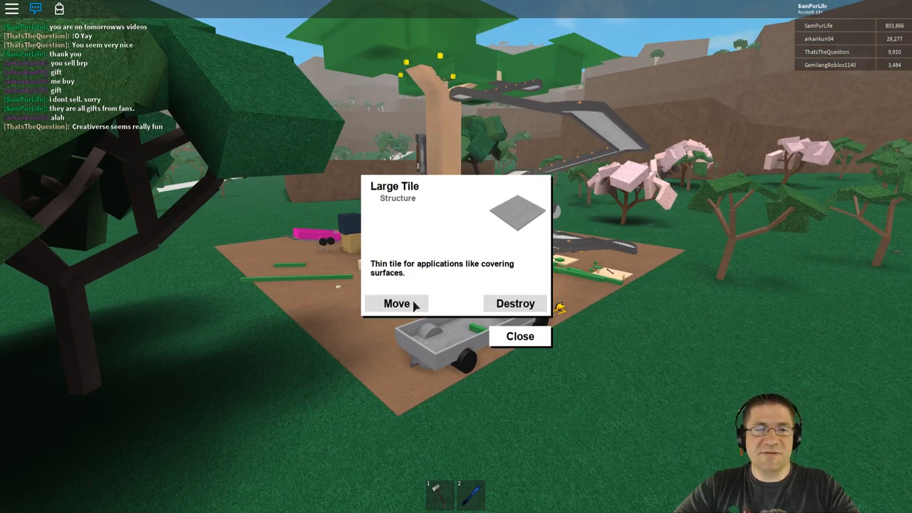
pyautogui.click(396, 302)
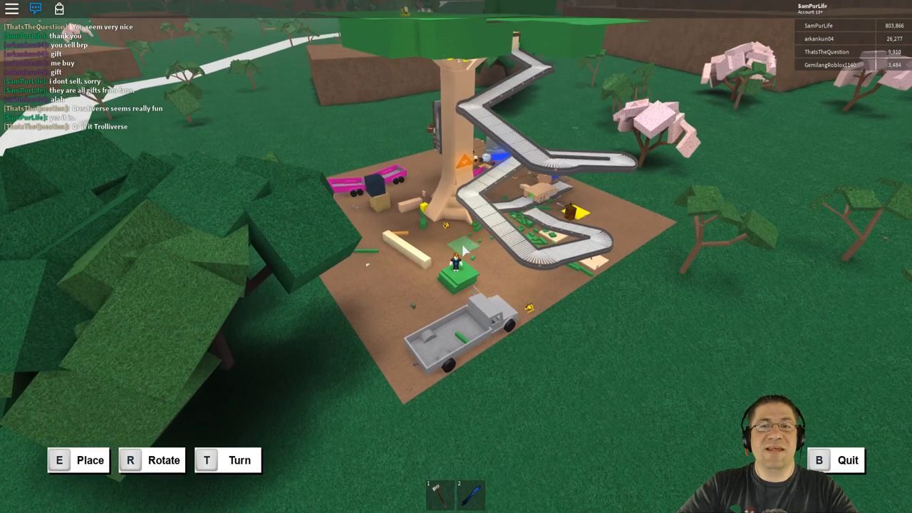
pyautogui.moveTo(598, 27)
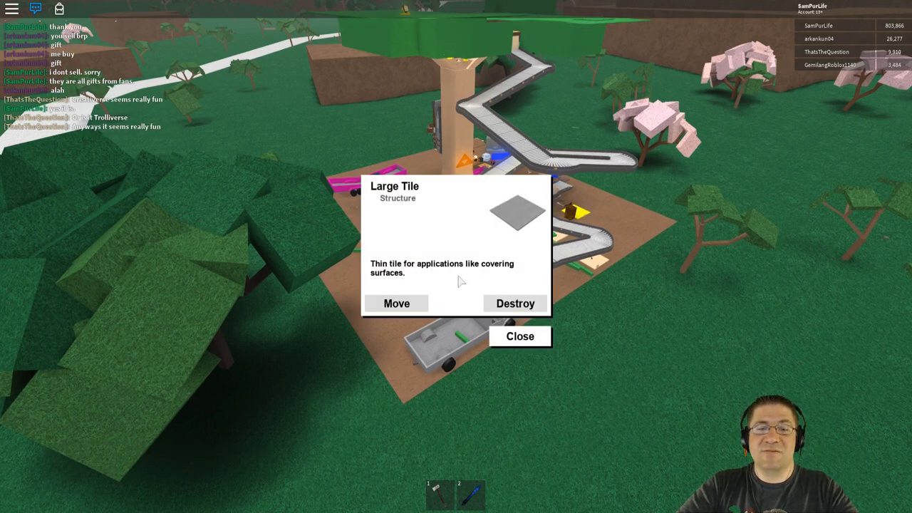
pyautogui.click(396, 302)
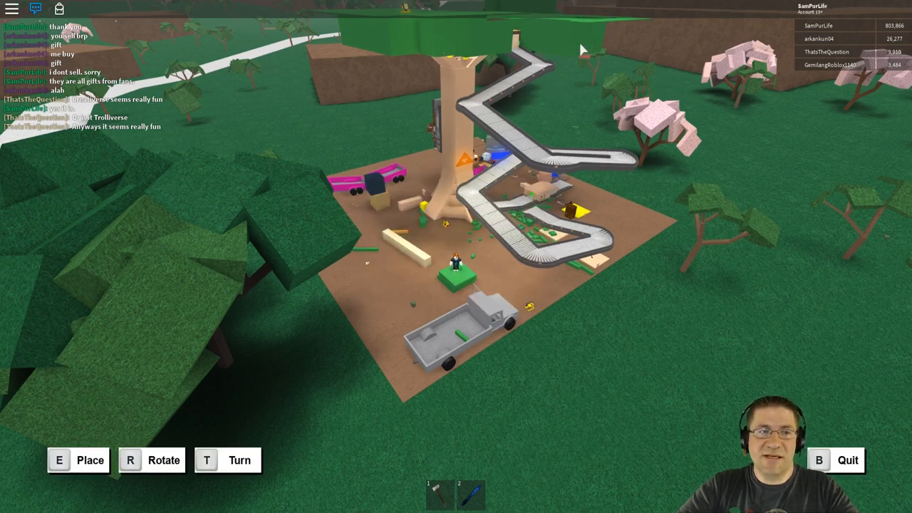
pyautogui.moveTo(597, 22)
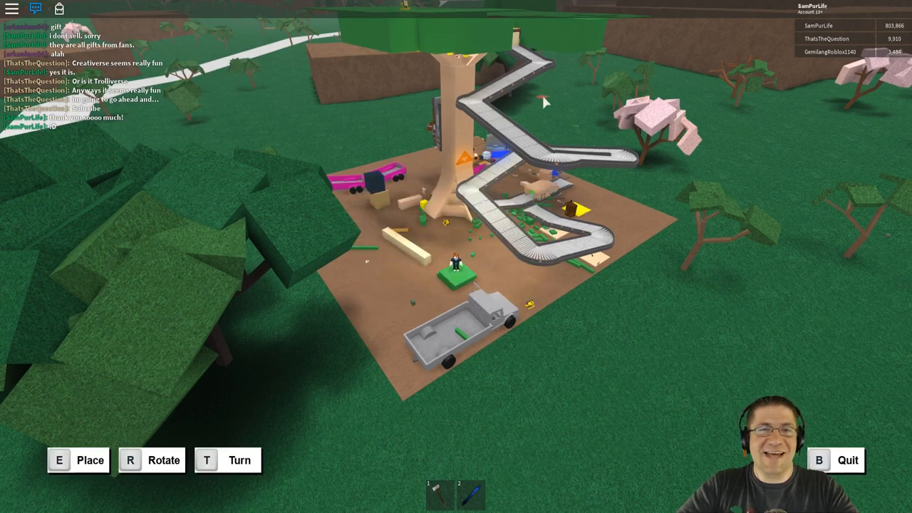
pyautogui.moveTo(585, 20)
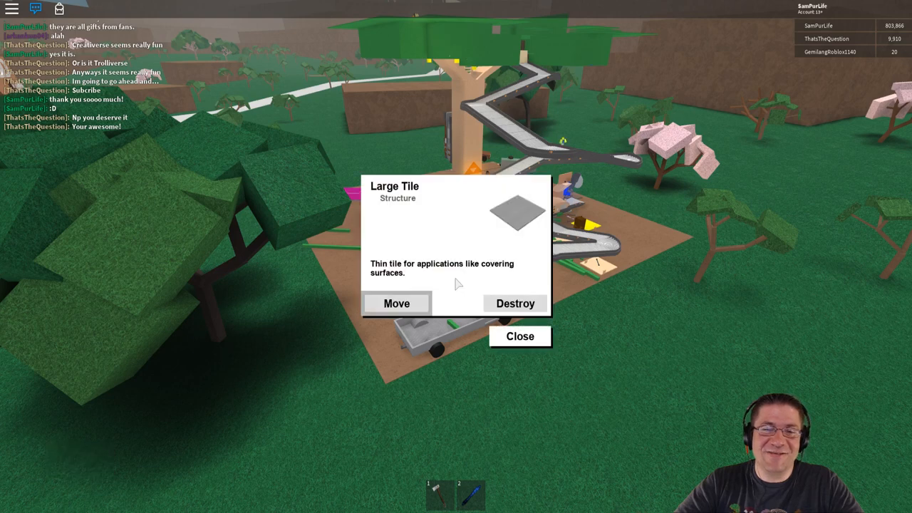
# Step: Start relocating the Large Tile from its panel and head to the small wooden box
pyautogui.click(396, 303)
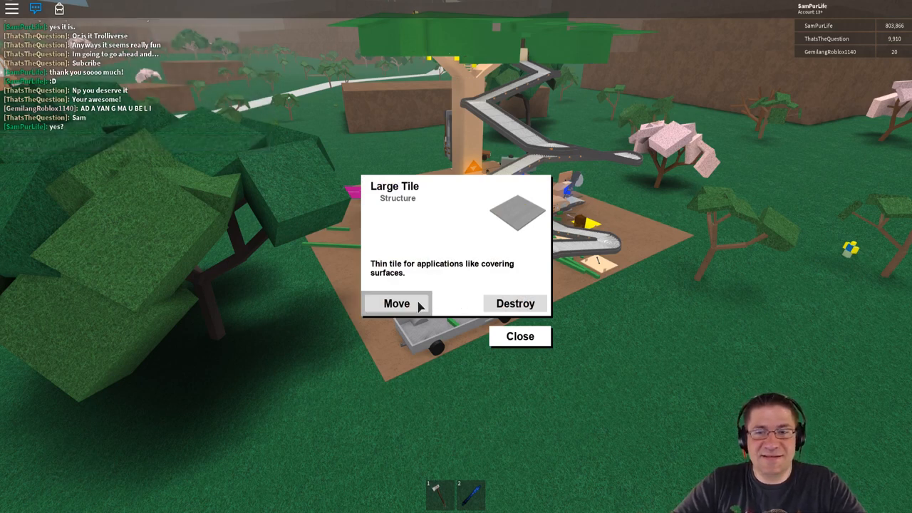
pyautogui.click(396, 302)
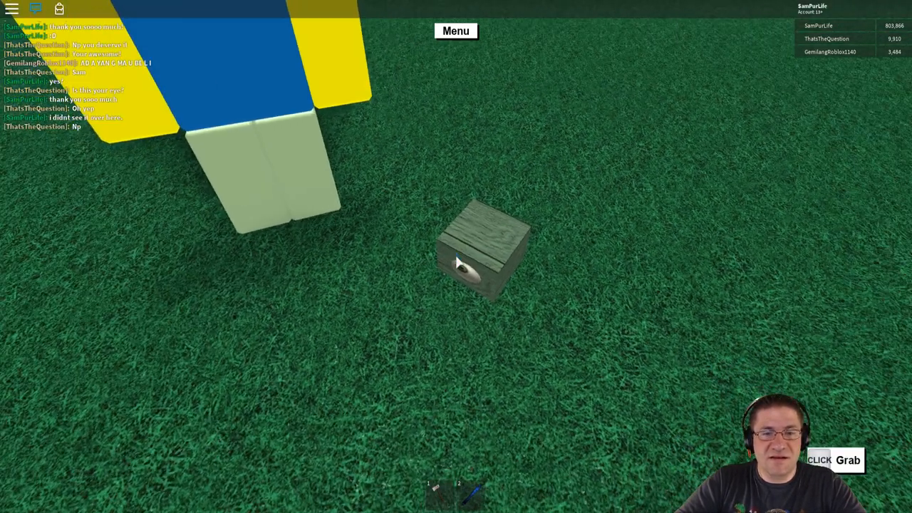
# Step: Select a placed Large Tile on the base to show its structure panel
pyautogui.click(485, 249)
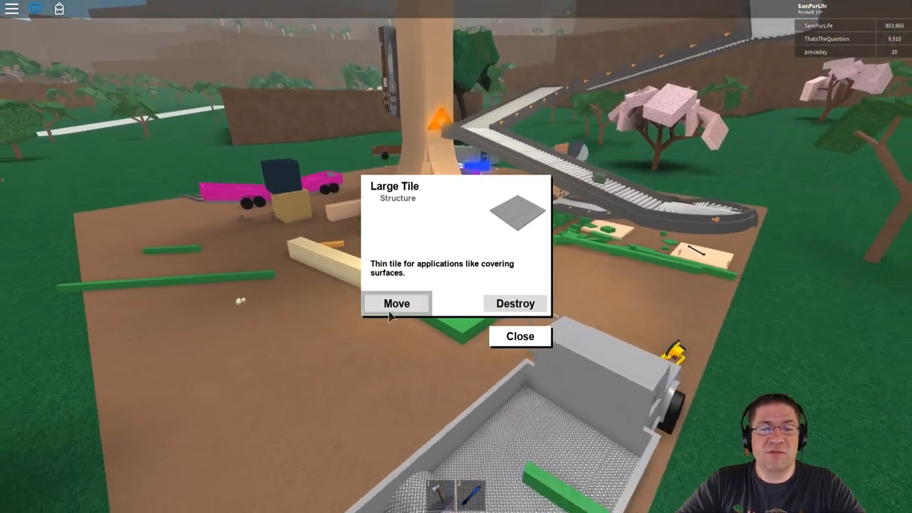
# Step: Dismiss the Large Tile information panel to clear the view of the base
pyautogui.click(396, 302)
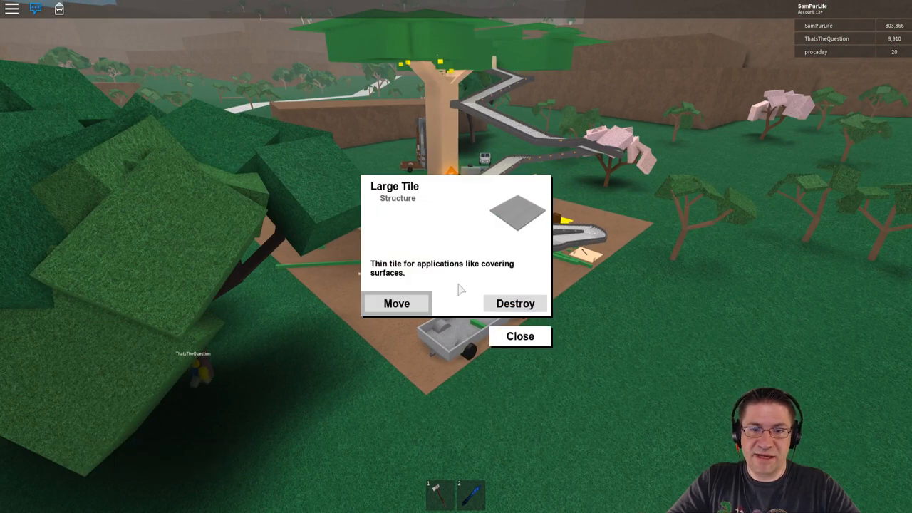
pyautogui.click(396, 302)
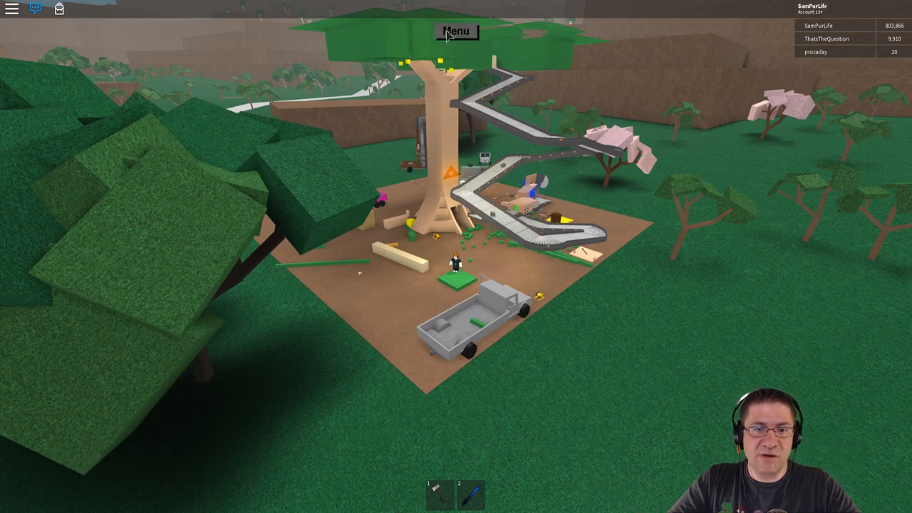
# Step: Remove the remaining player from the property blacklist and close the panel
pyautogui.click(456, 31)
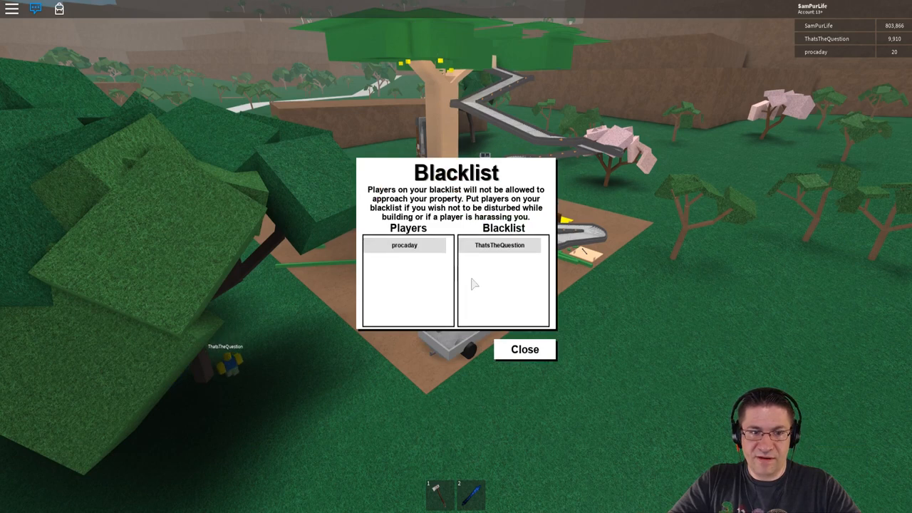
pyautogui.click(524, 349)
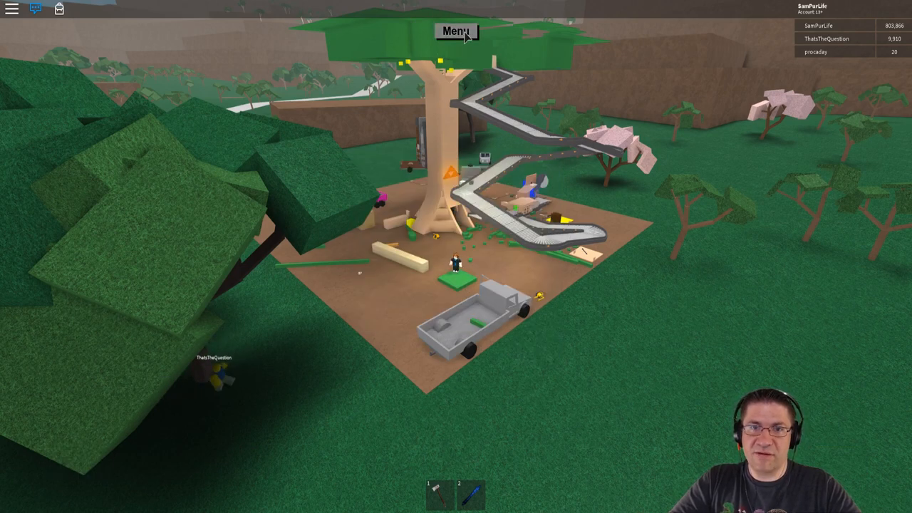
pyautogui.click(456, 31)
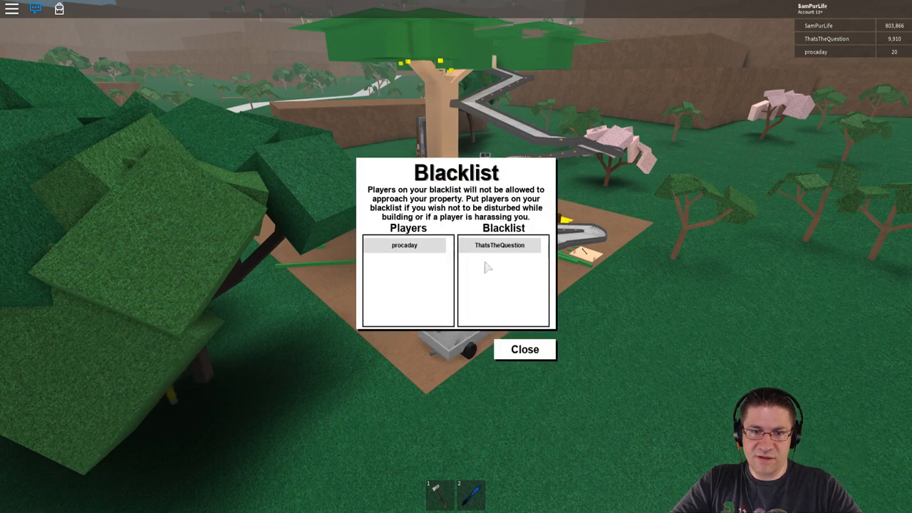
pyautogui.click(499, 245)
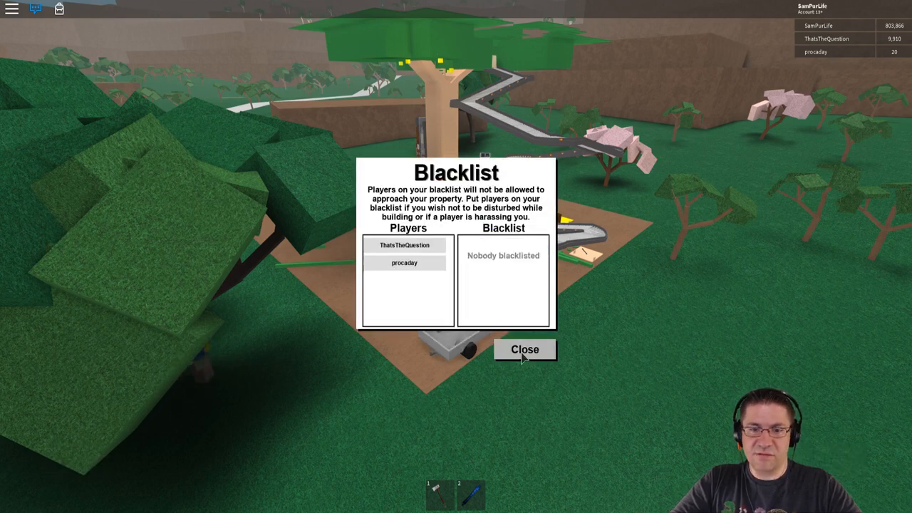
pyautogui.click(524, 351)
pyautogui.write('ok bl')
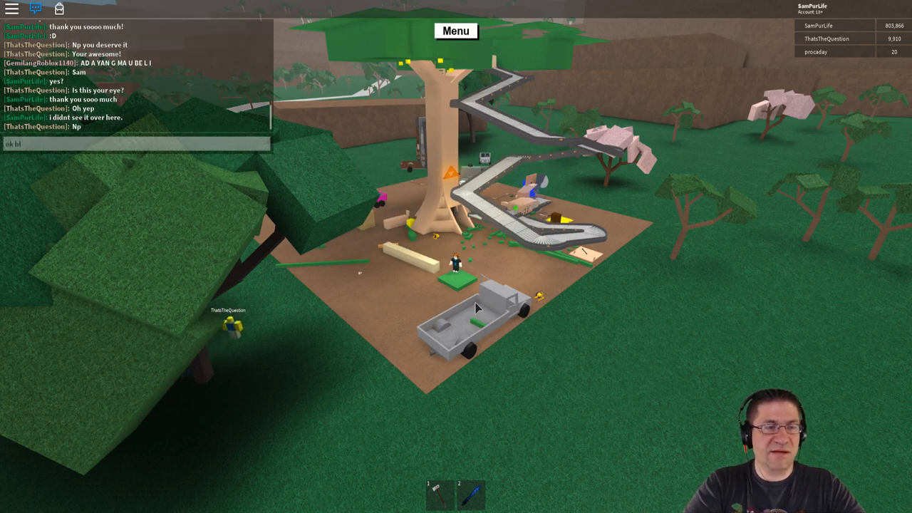
# Step: Chat that the blacklist has been cleared, then move the green Large Tile and set it down
pyautogui.write('has been cle')
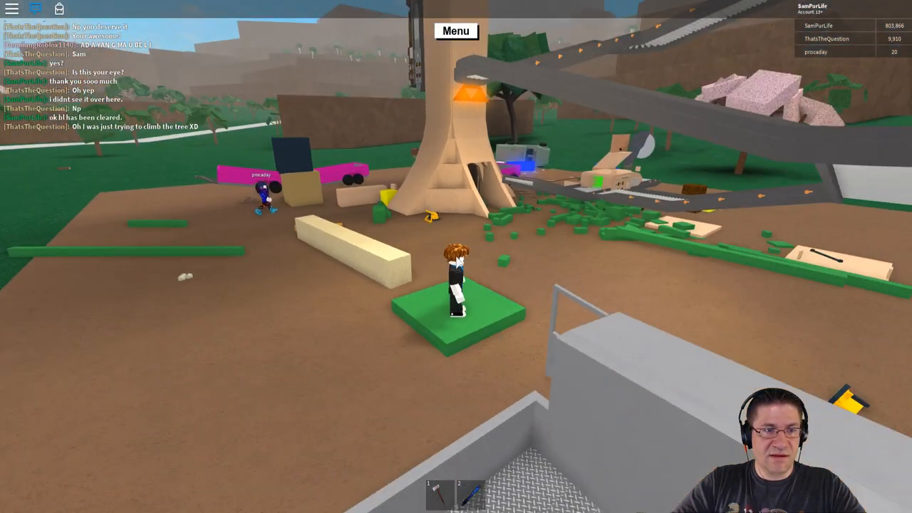
pyautogui.click(456, 313)
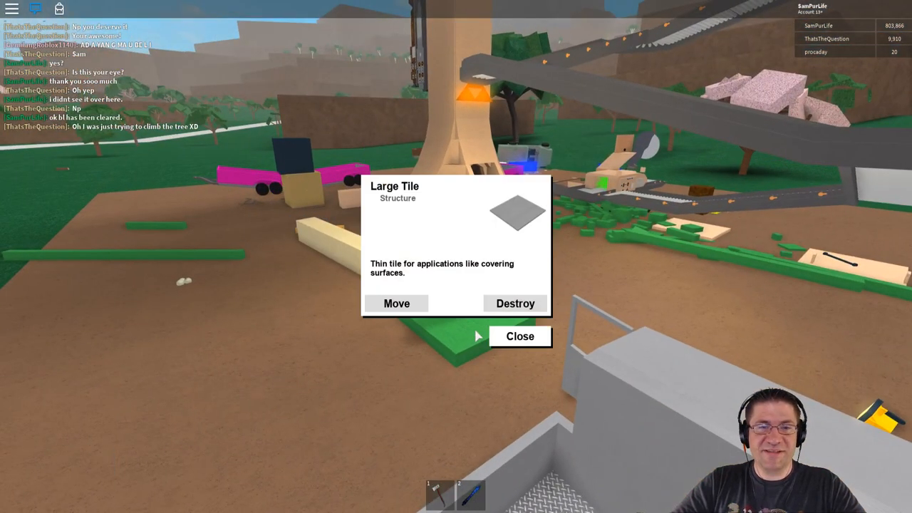
pyautogui.click(396, 302)
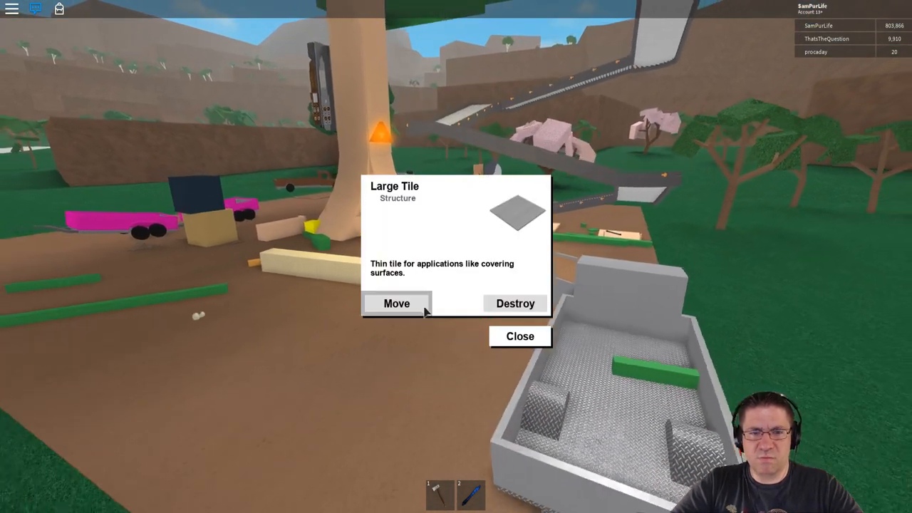
pyautogui.click(396, 302)
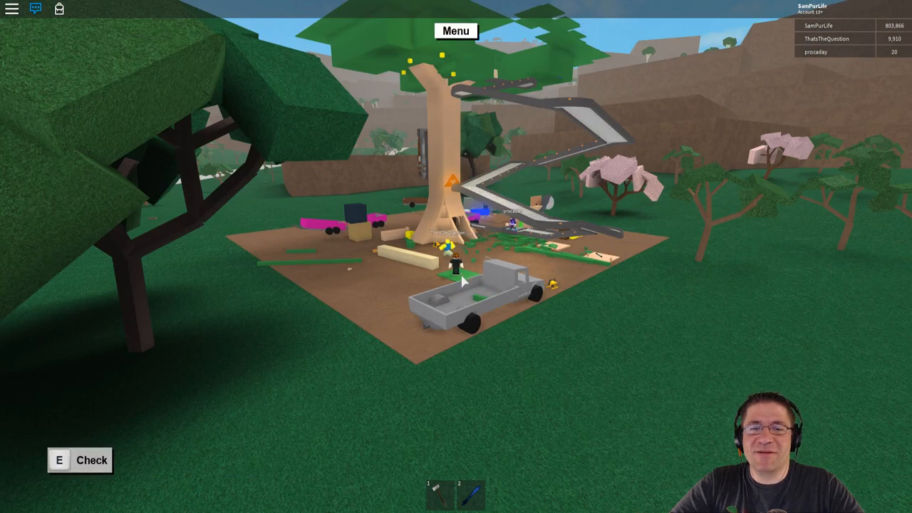
pyautogui.press('e')
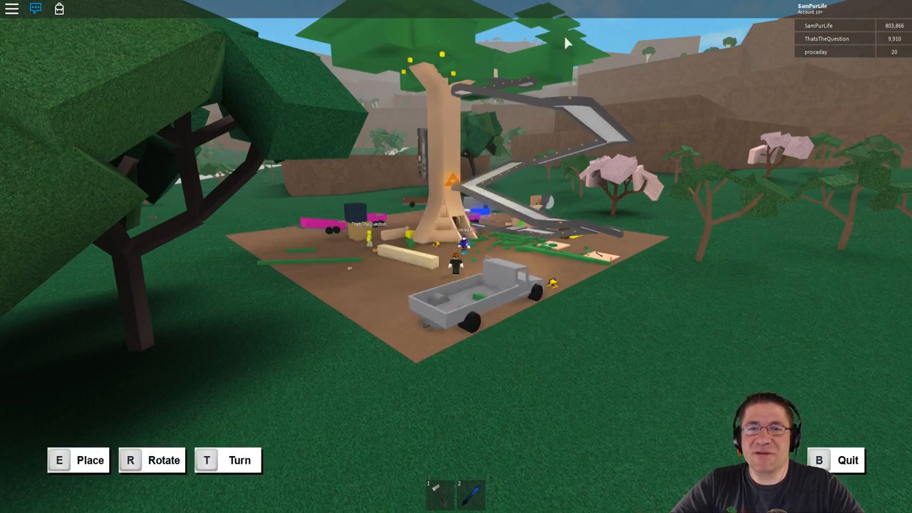
pyautogui.click(34, 9)
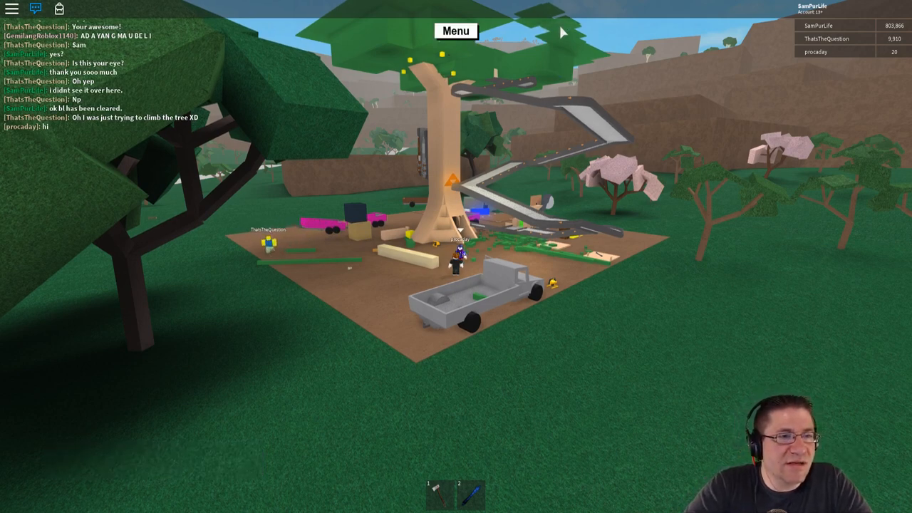
# Step: Post a hello greeting in the game chat
pyautogui.write('hel')
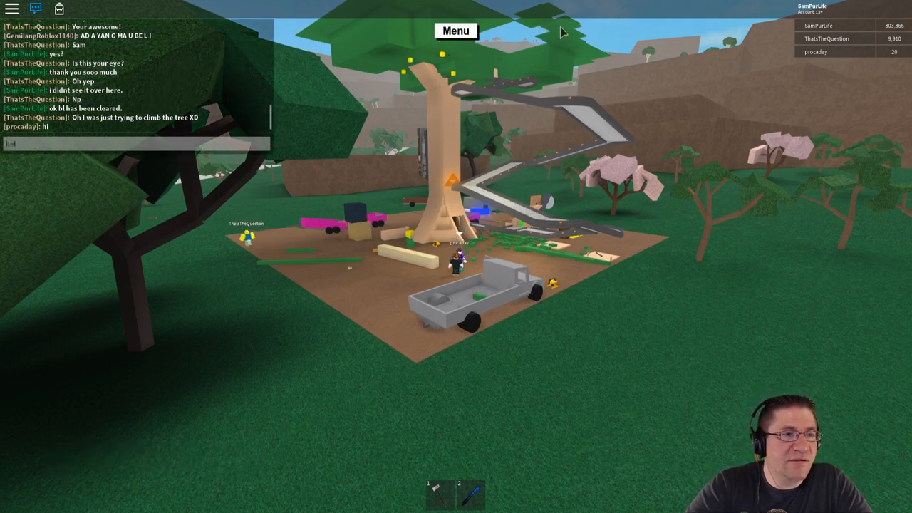
pyautogui.press('Return')
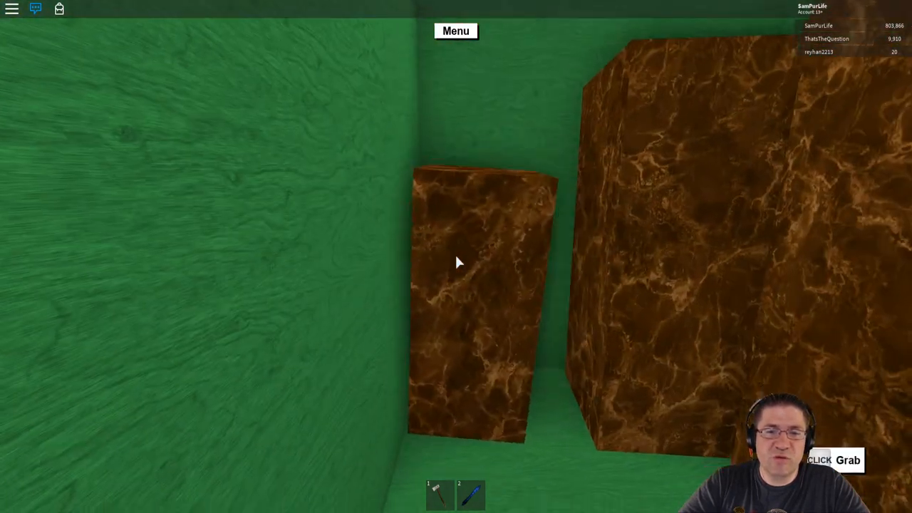
pyautogui.moveTo(456, 263)
pyautogui.write('um... no')
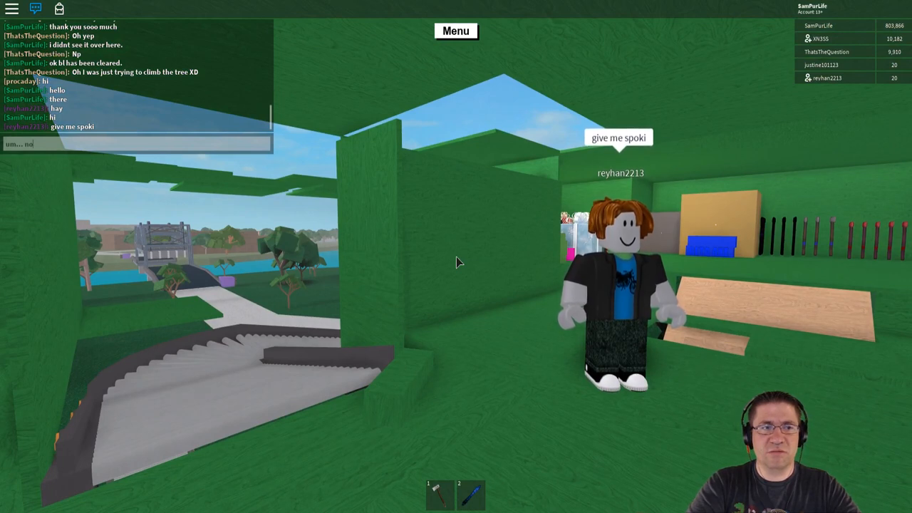
# Step: Send the typed chat reply to the visiting player
pyautogui.press('Return')
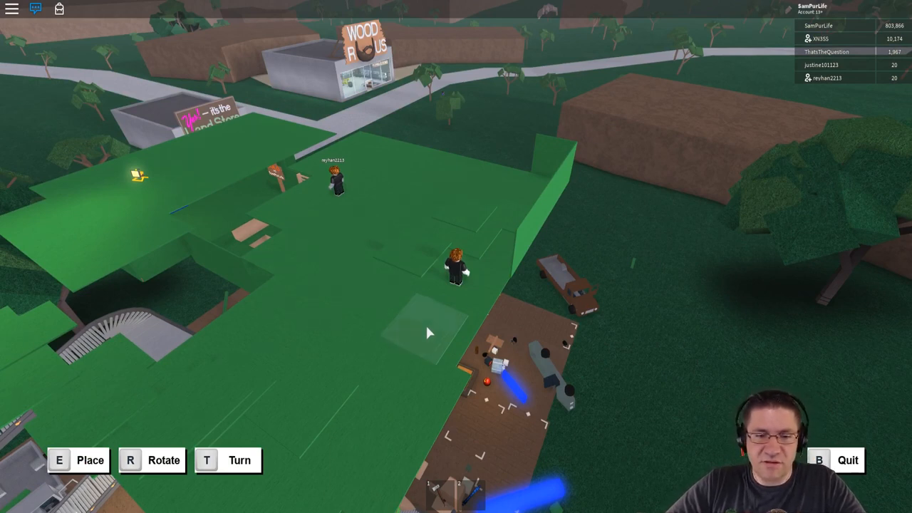
pyautogui.moveTo(501, 282)
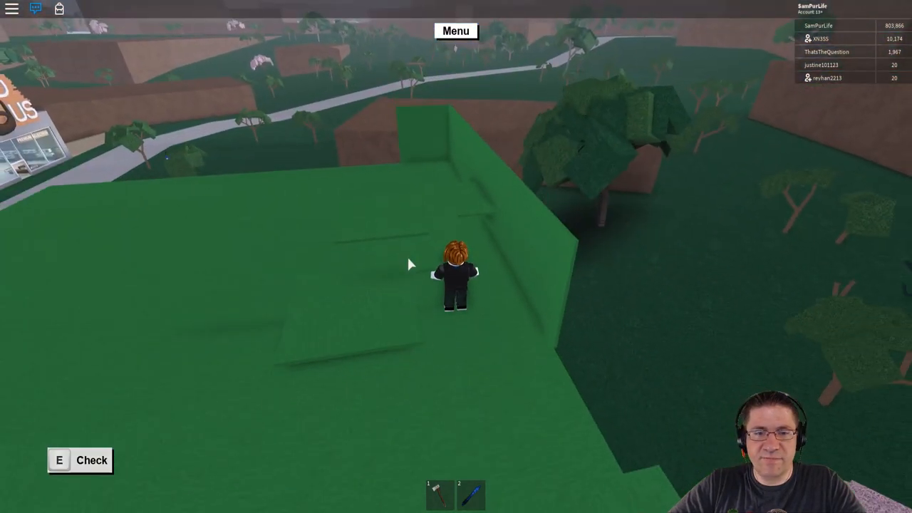
# Step: Check the details of a nearby roof tile with E, bringing up its panel
pyautogui.press('e')
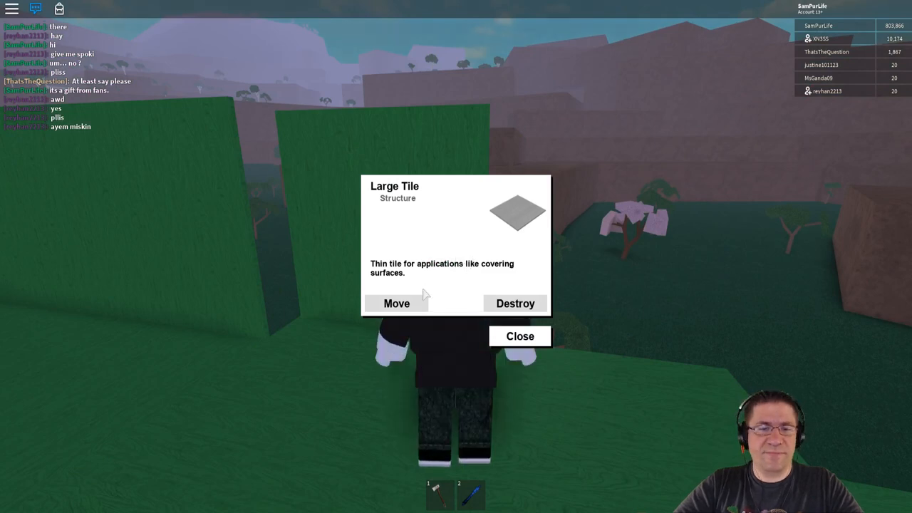
# Step: Lift the large green tile via Move to angle it down along the roof's edge
pyautogui.click(396, 302)
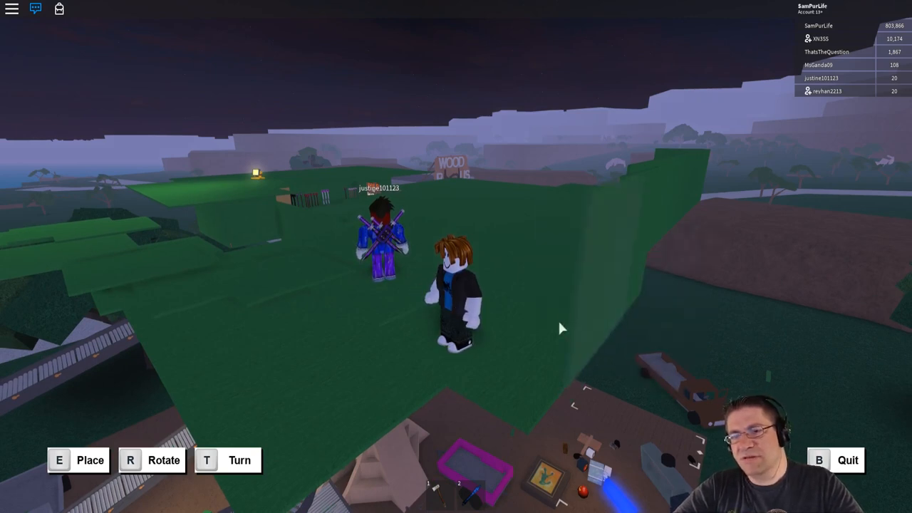
pyautogui.moveTo(516, 339)
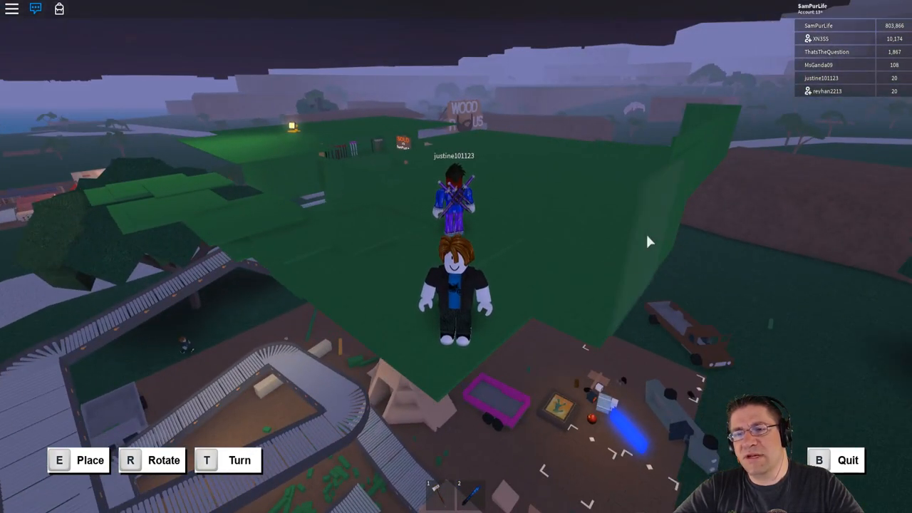
pyautogui.moveTo(620, 302)
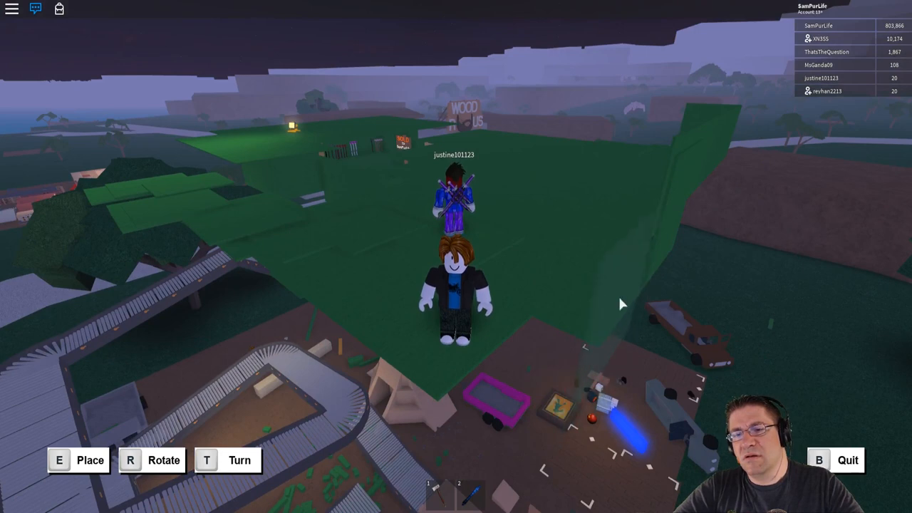
pyautogui.moveTo(634, 265)
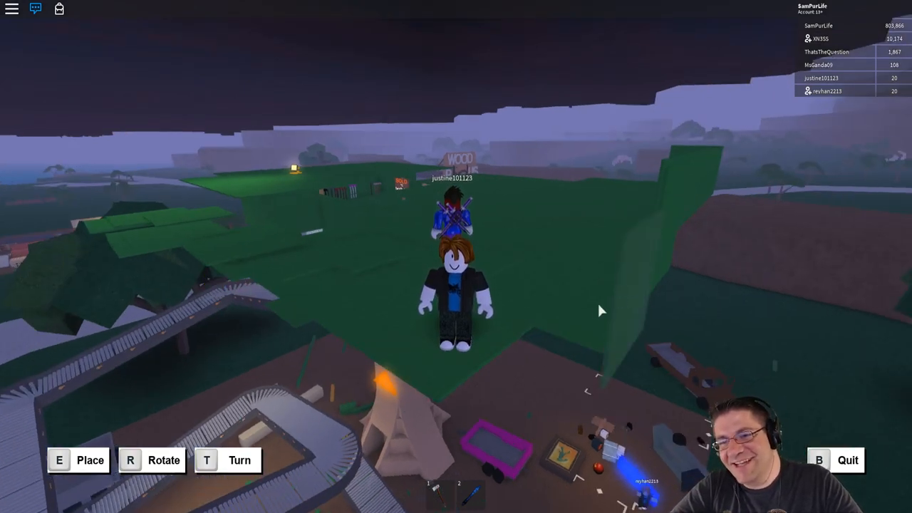
pyautogui.moveTo(618, 342)
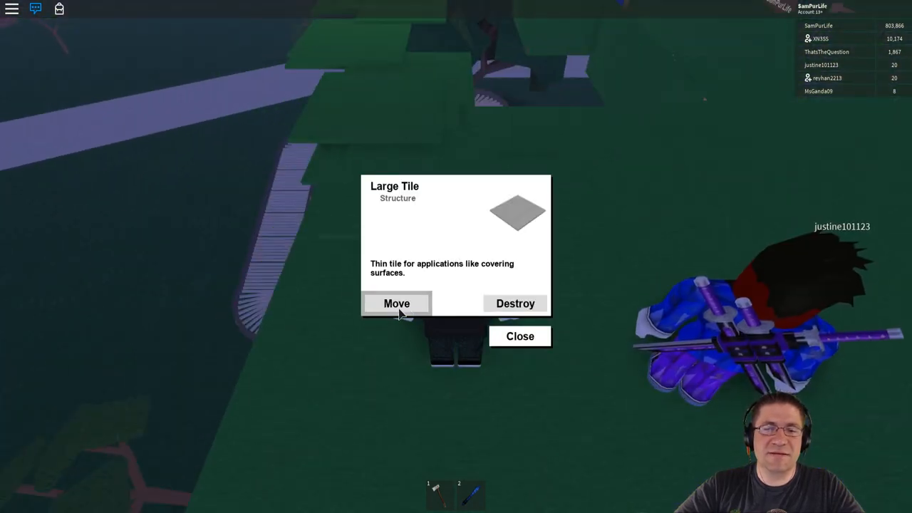
# Step: Pick up a large green tile on the roof twice with Move to reposition it
pyautogui.click(397, 302)
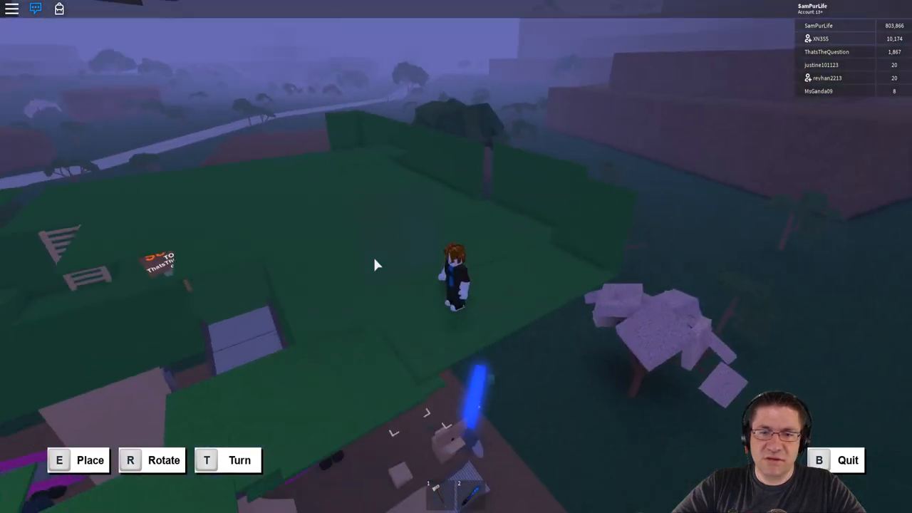
pyautogui.moveTo(607, 257)
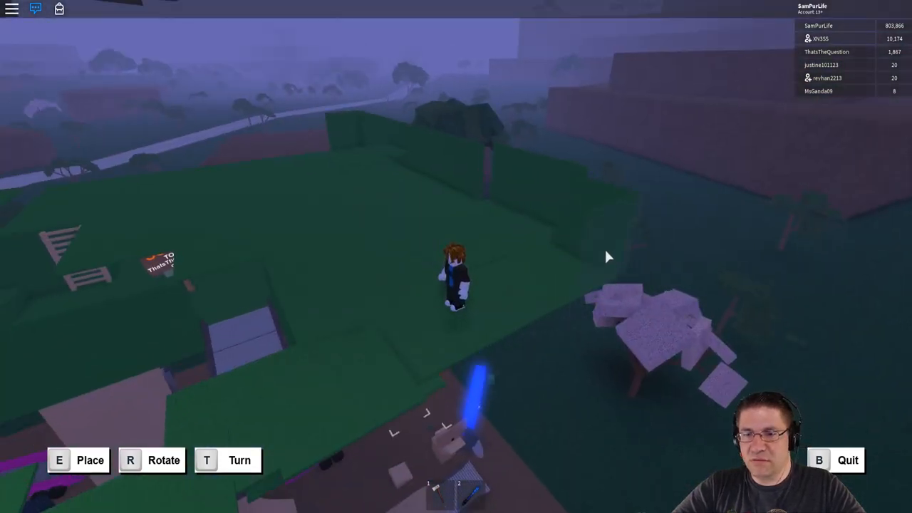
pyautogui.moveTo(518, 310)
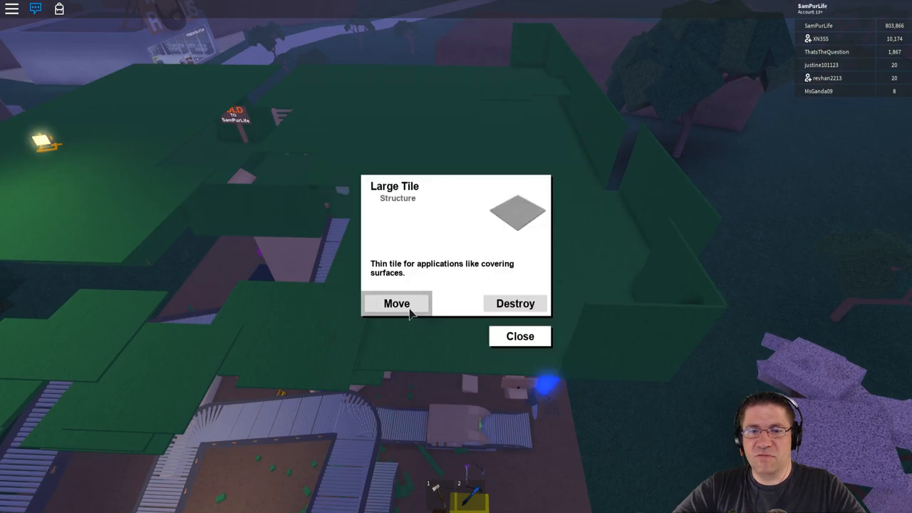
pyautogui.click(397, 302)
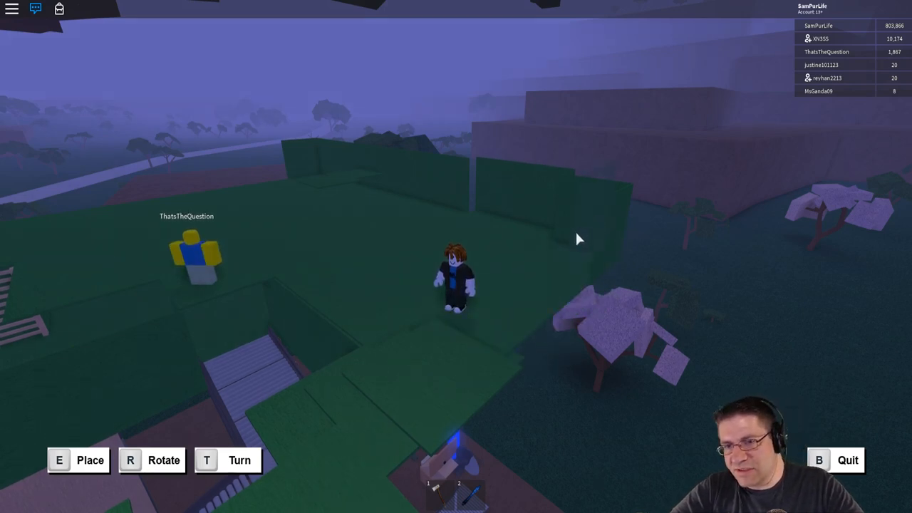
pyautogui.moveTo(525, 294)
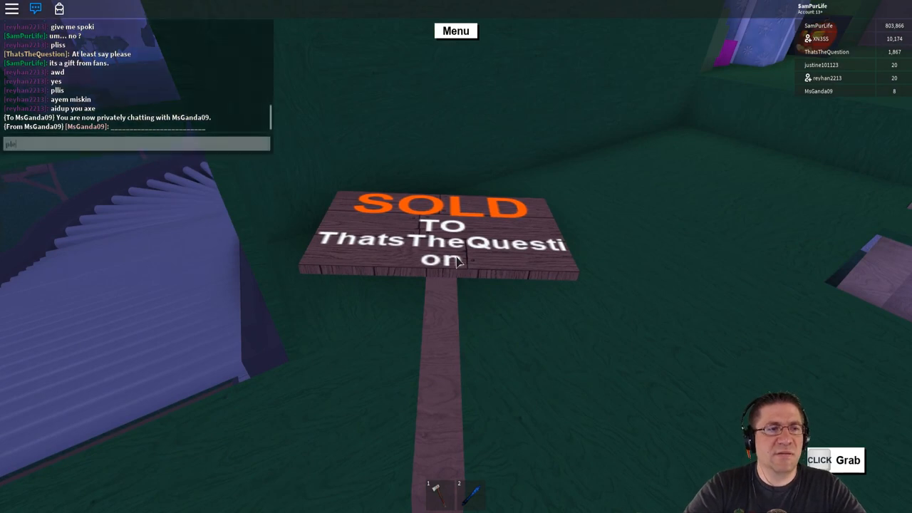
# Step: Write the chat message 'please dont PM me i am reco...' to other players
pyautogui.write('please dont PM')
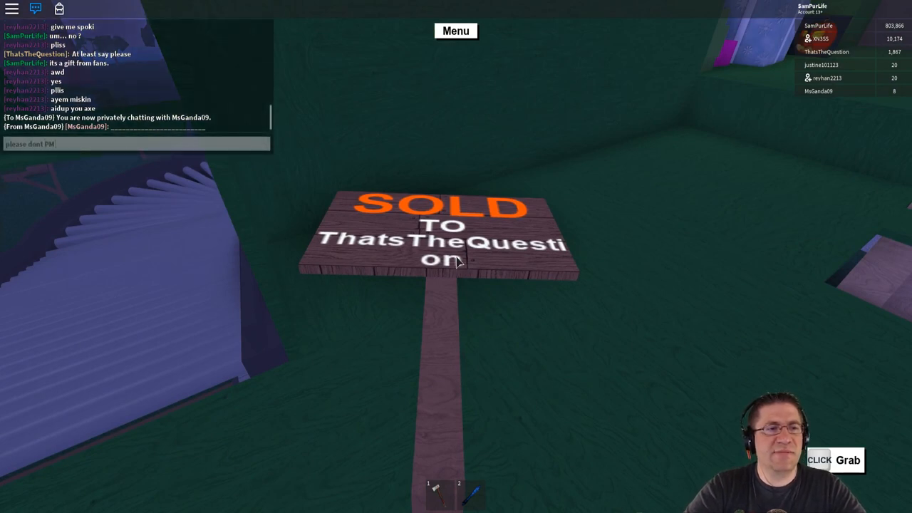
pyautogui.write('me i am reco')
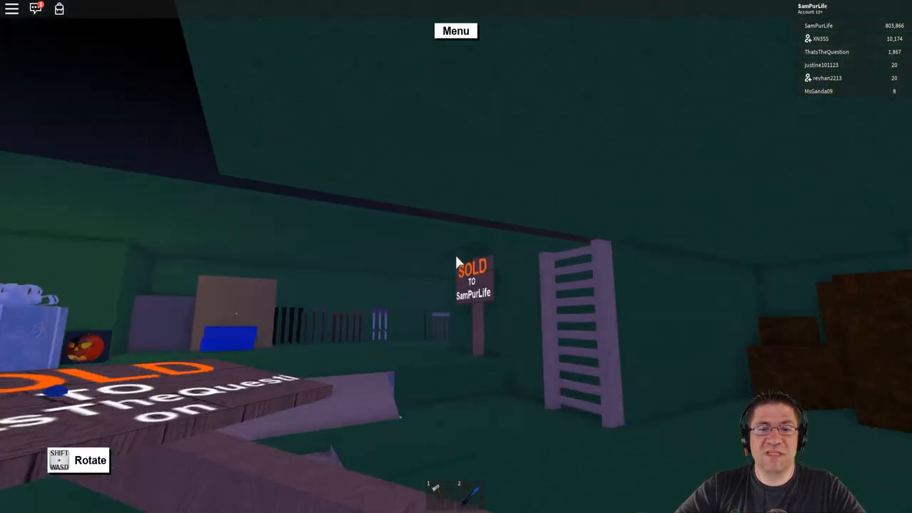
pyautogui.moveTo(456, 271)
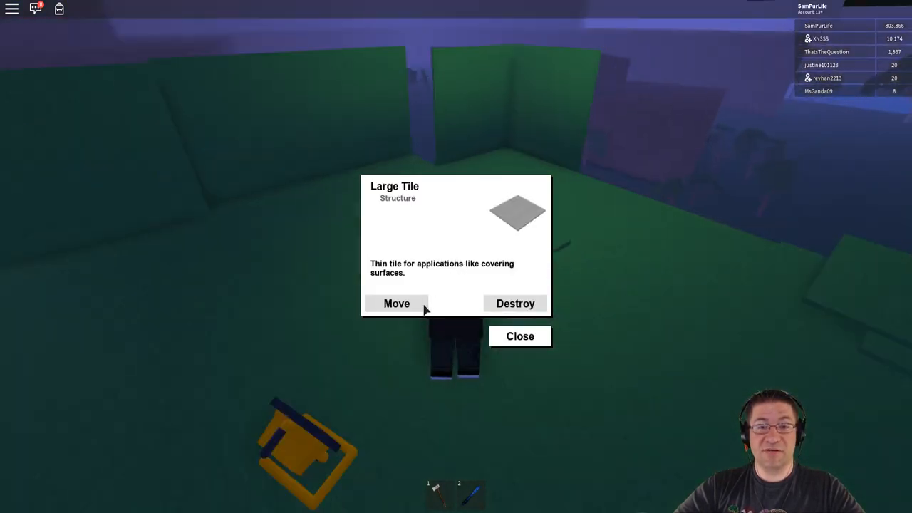
# Step: Lift this large tile with Move so it can be carried onto the roof
pyautogui.click(397, 302)
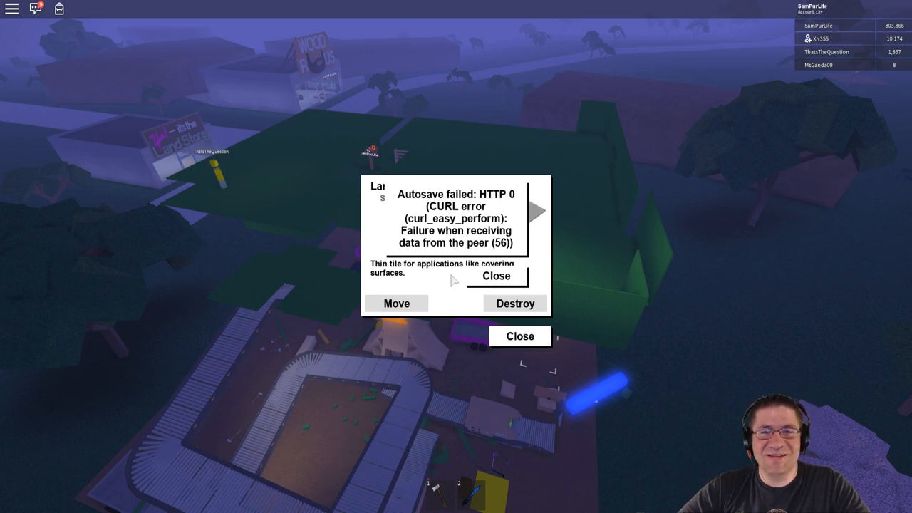
pyautogui.moveTo(483, 260)
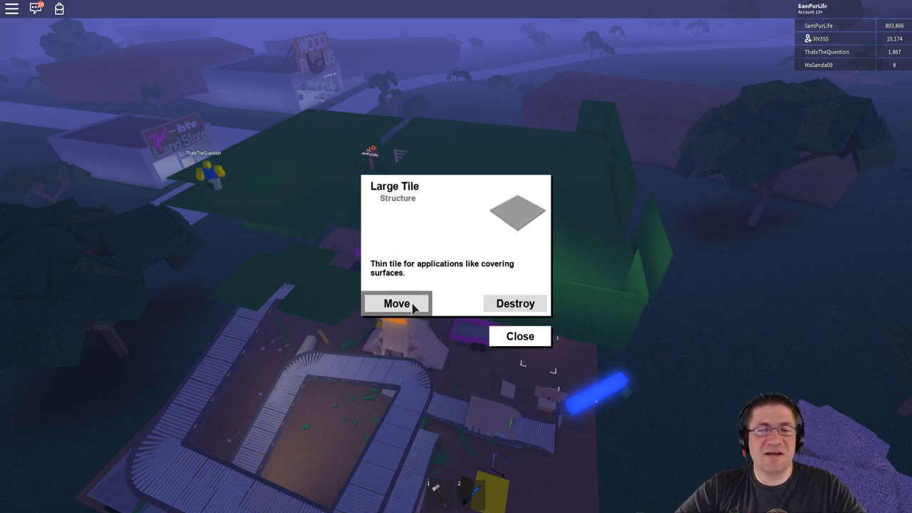
# Step: Pick up another large tile with Move to place it over the green roof
pyautogui.click(396, 304)
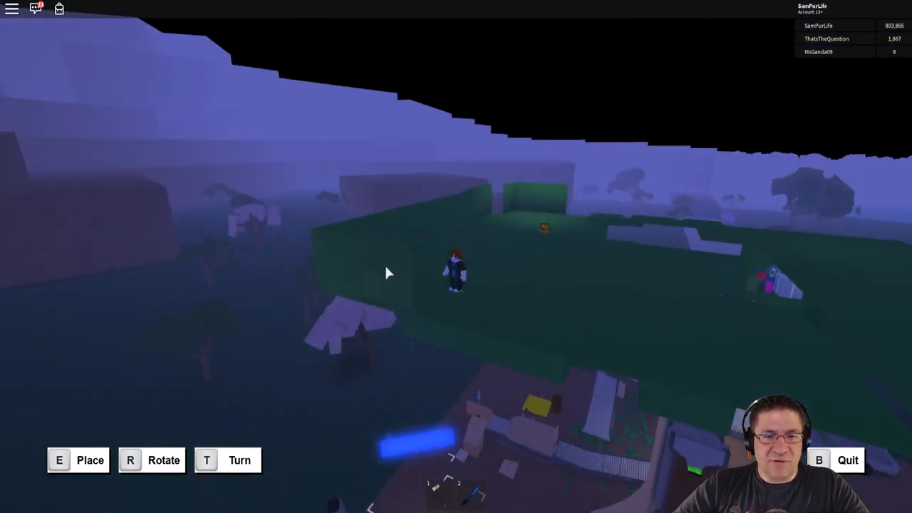
pyautogui.moveTo(393, 294)
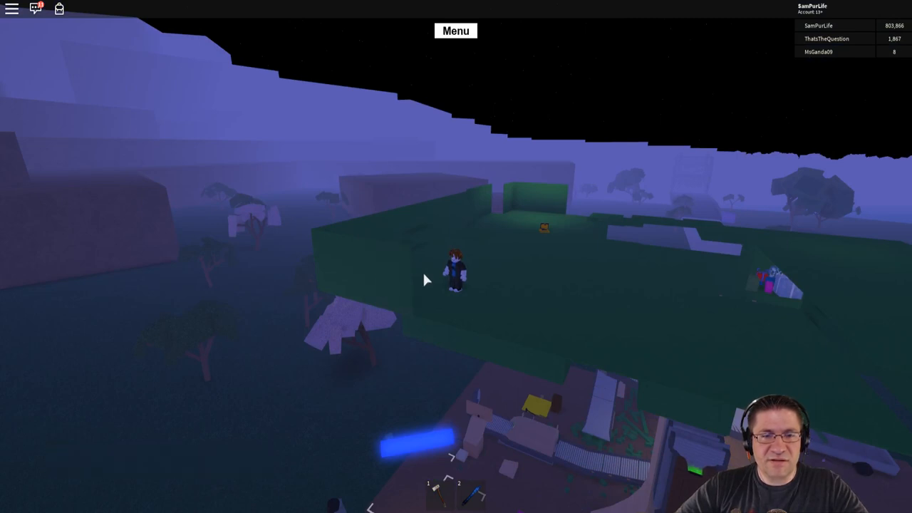
# Step: Check load progress from the menu, confirming Slot 2 saved 10 minutes ago
pyautogui.click(456, 30)
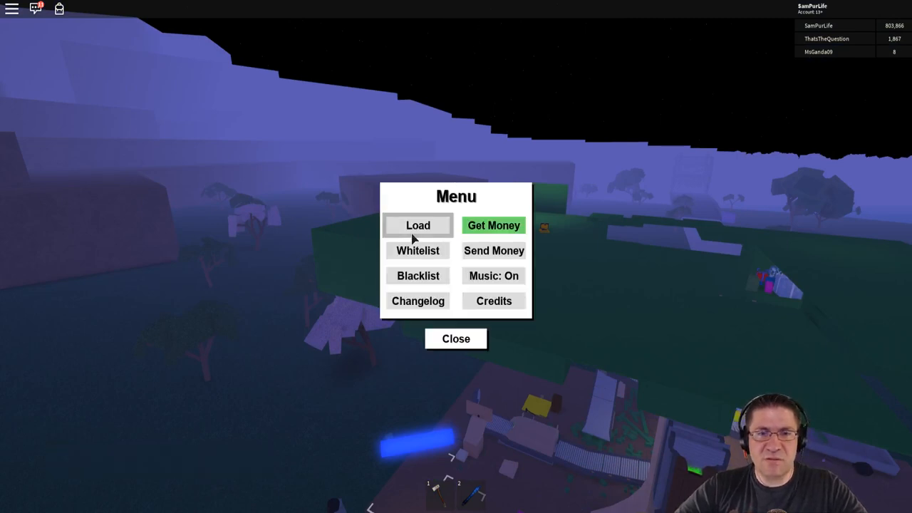
pyautogui.click(418, 225)
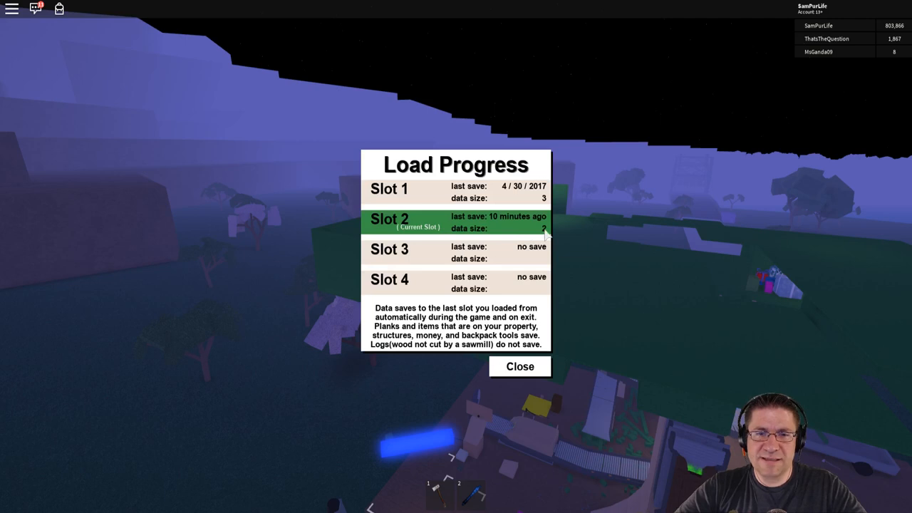
pyautogui.click(519, 366)
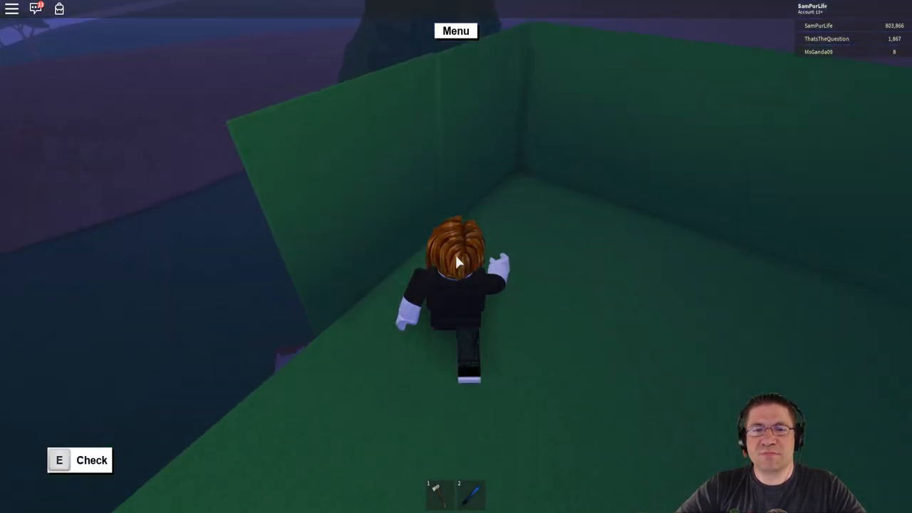
# Step: Inspect the large tile in front of the character and lift it with Move
pyautogui.press('e')
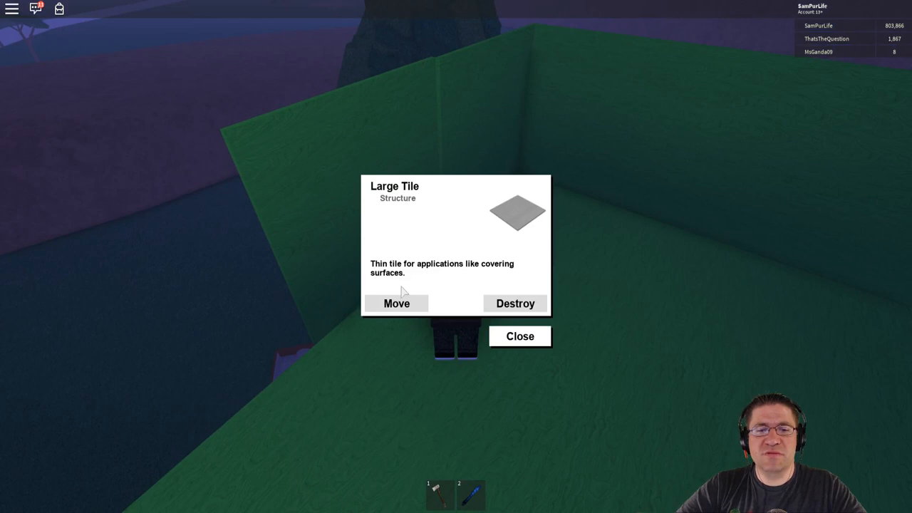
pyautogui.click(396, 303)
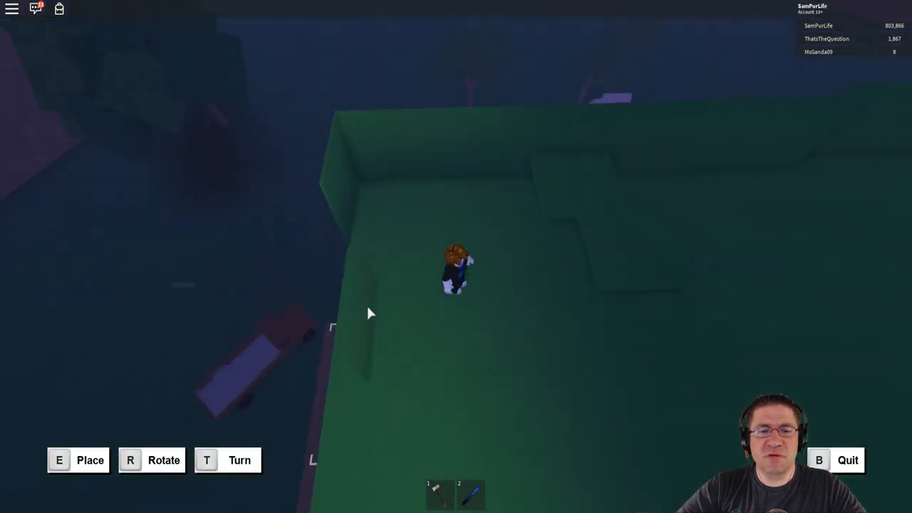